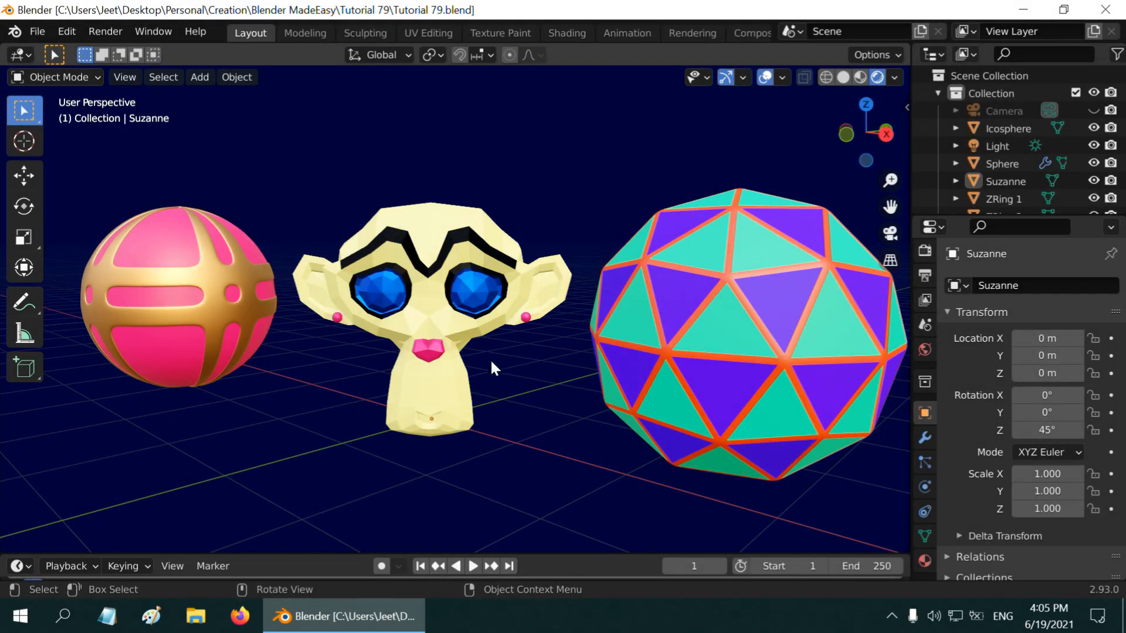
{"action": "mouse_move", "coordinate": [467, 337]}
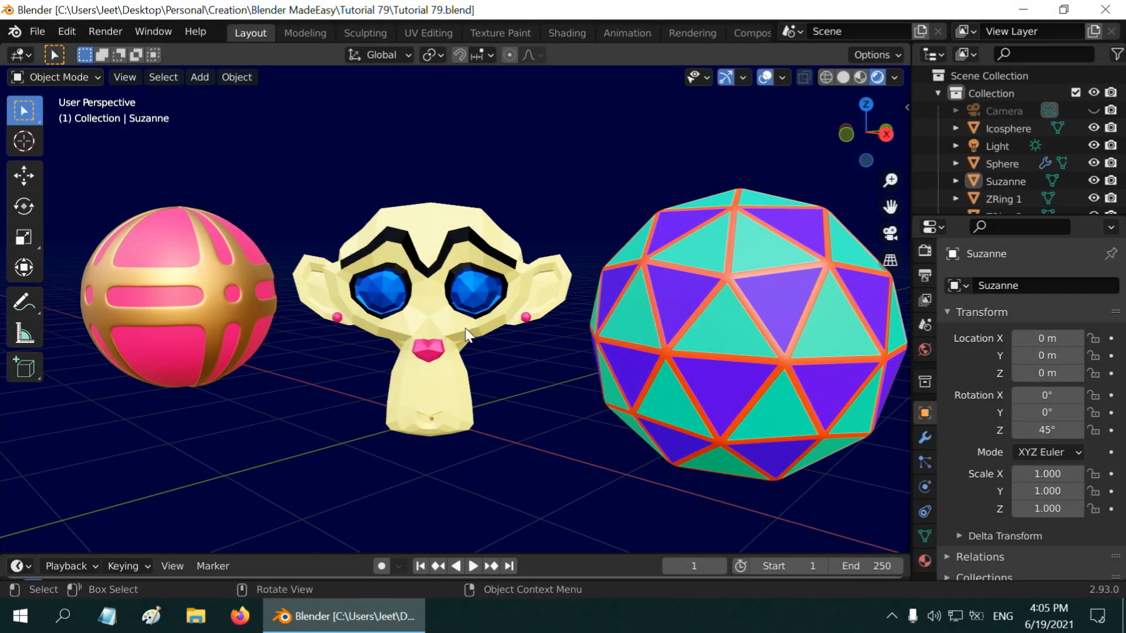
{"action": "mouse_move", "coordinate": [703, 456]}
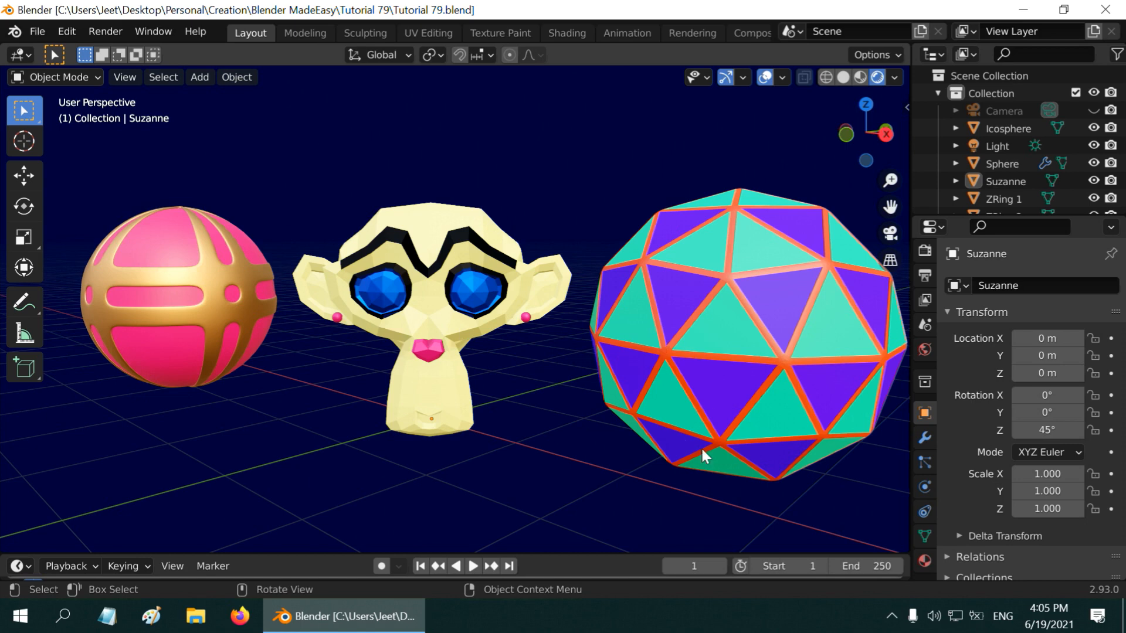
{"action": "mouse_move", "coordinate": [607, 485]}
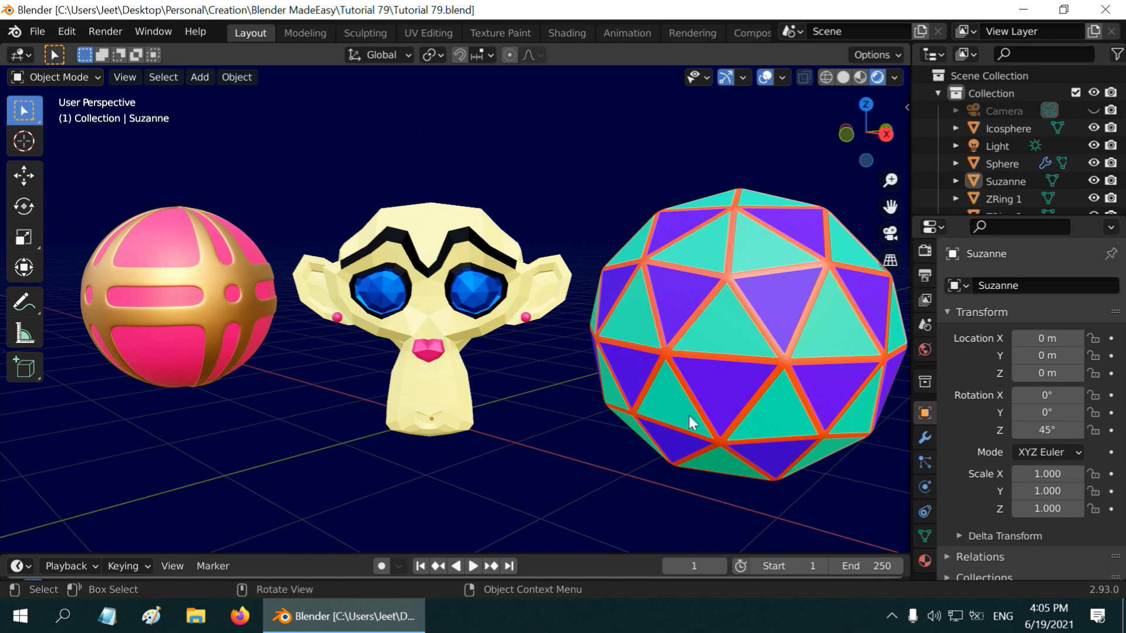
{"action": "mouse_move", "coordinate": [625, 481]}
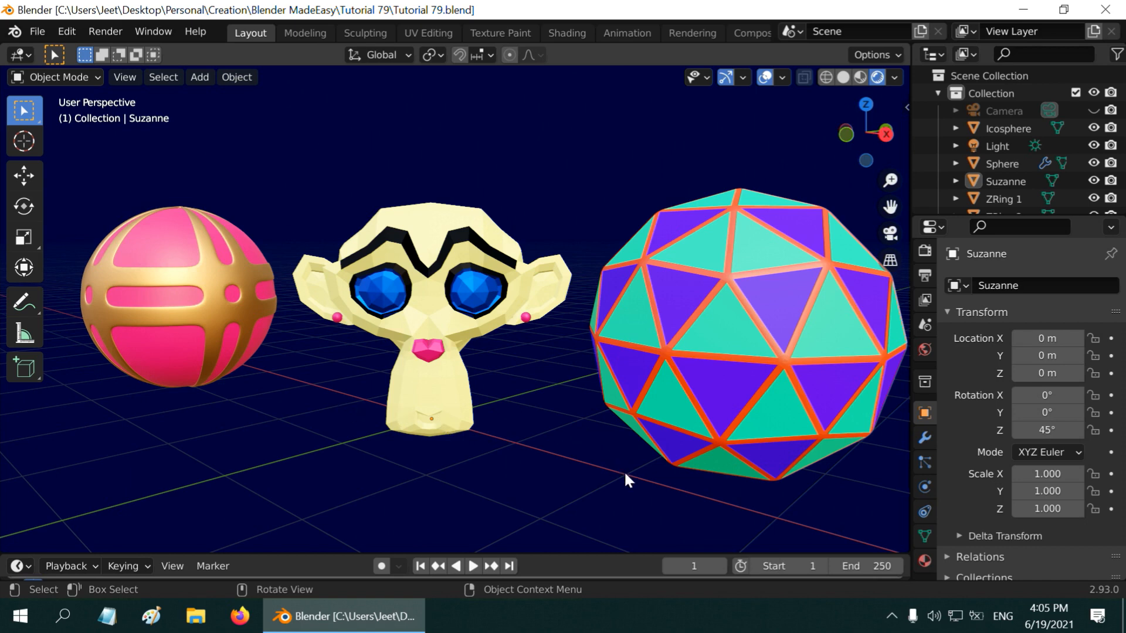
- Start a new General scene, replace the default cube with a Suzanne monkey and face it frontally
{"action": "left_click", "coordinate": [36, 32]}
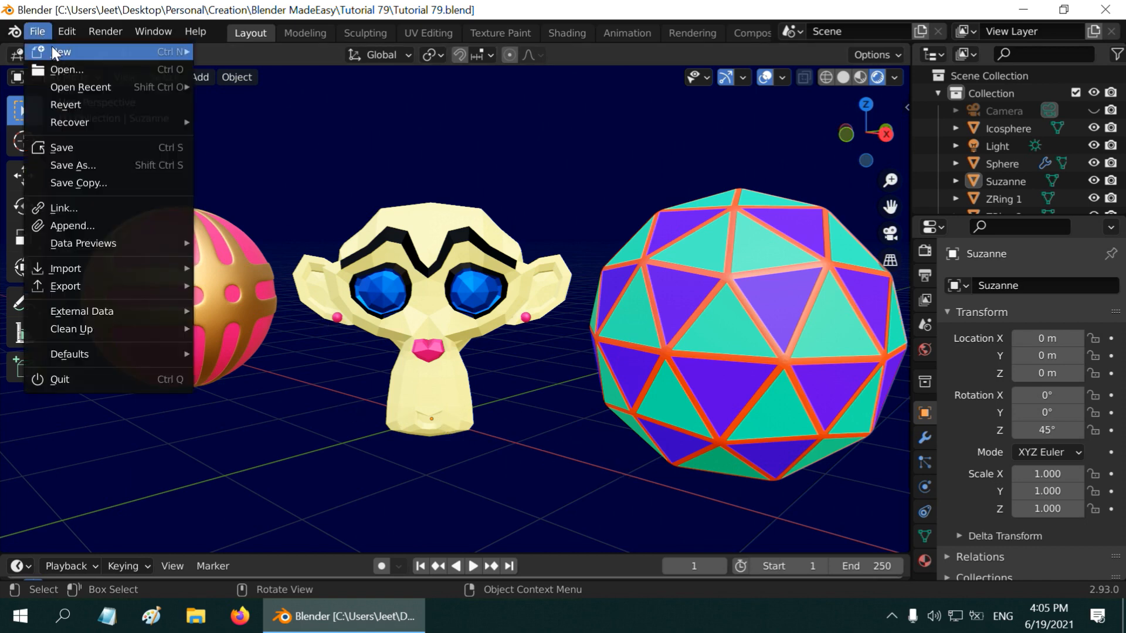
{"action": "left_click", "coordinate": [61, 50]}
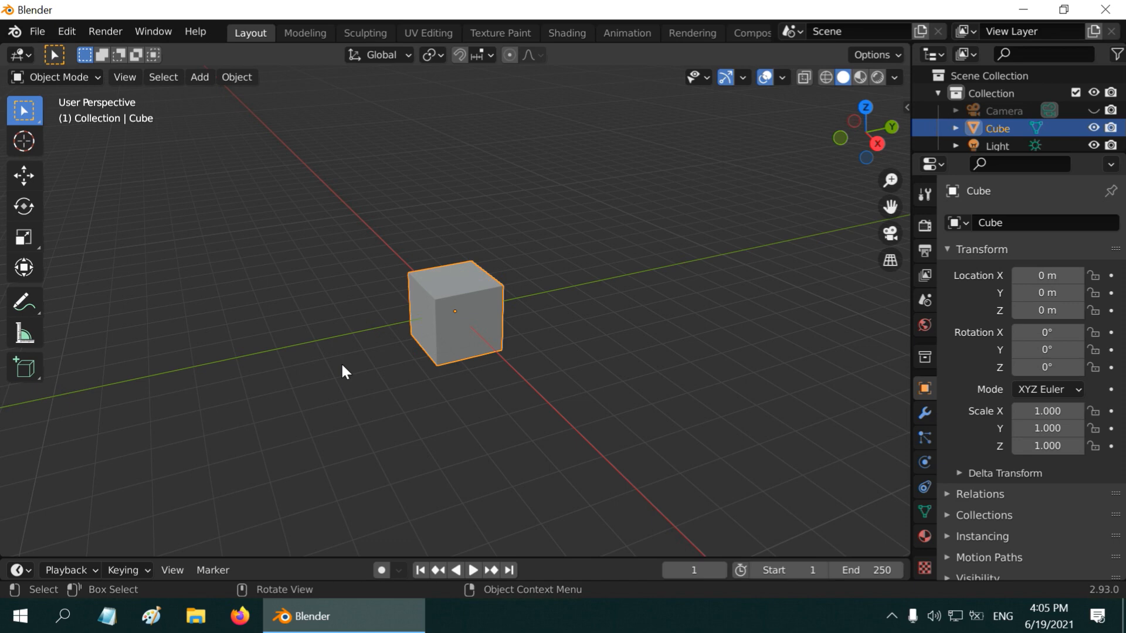
{"action": "left_click", "coordinate": [200, 77]}
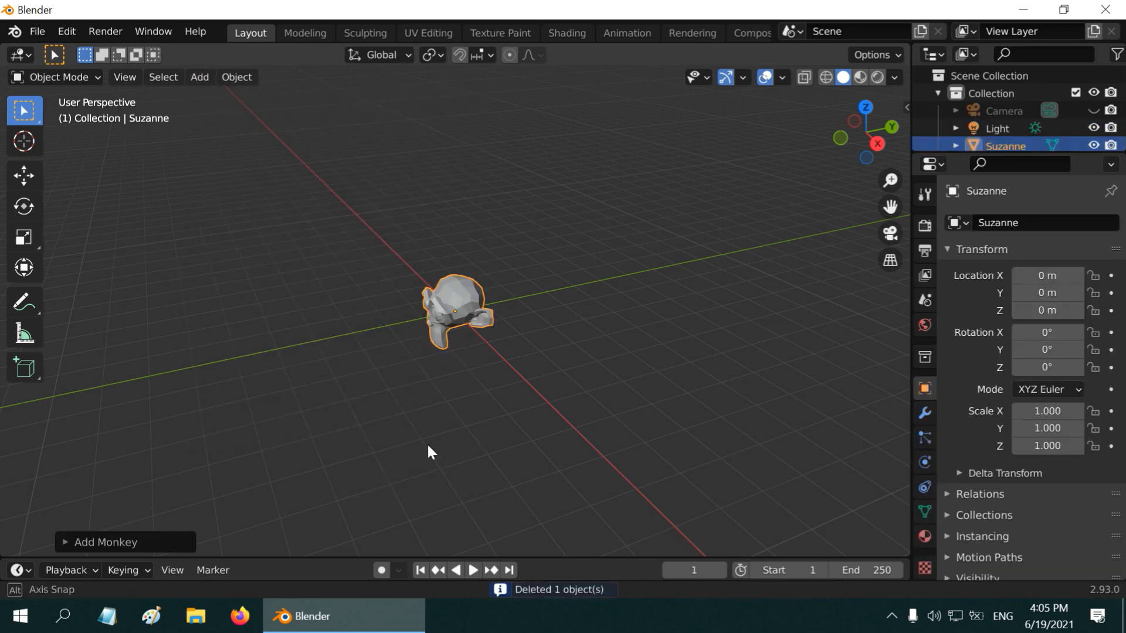
{"action": "left_click_drag", "start_coordinate": [427, 453], "coordinate": [491, 418]}
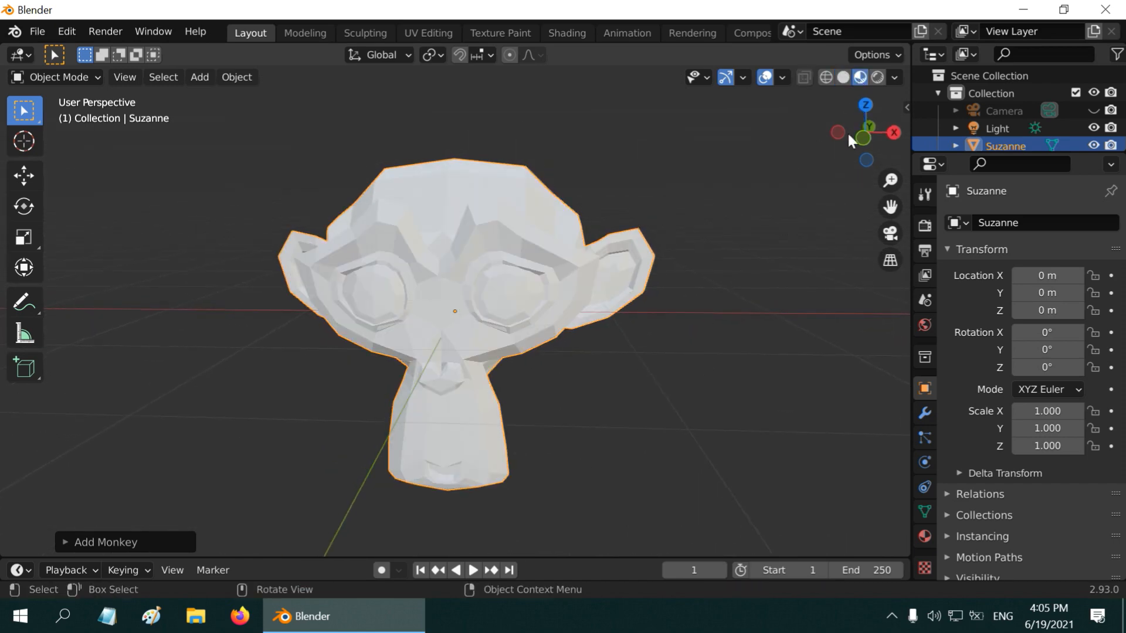
- Create Material.001 on Suzanne with a pale cream base colour
{"action": "left_click", "coordinate": [926, 534]}
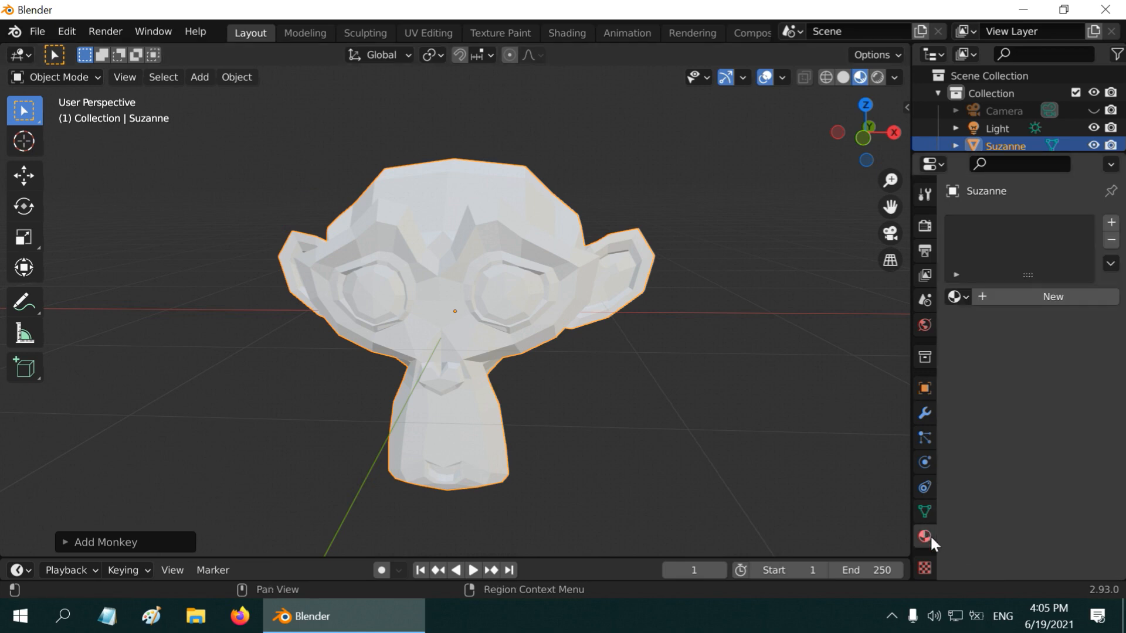
{"action": "left_click", "coordinate": [925, 536]}
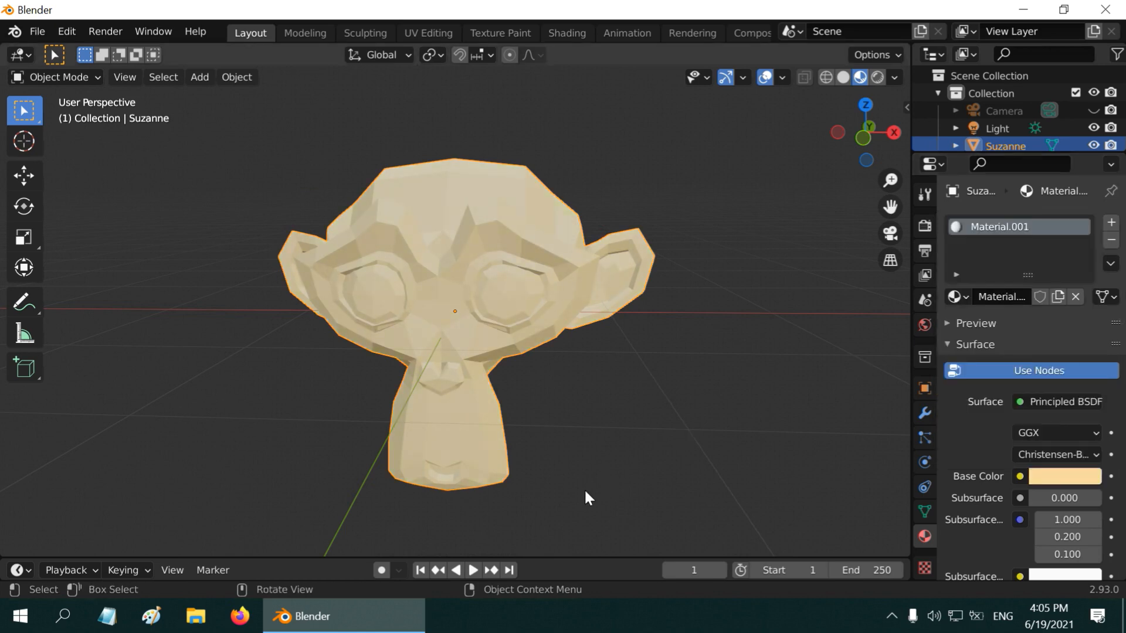
{"action": "mouse_move", "coordinate": [441, 441]}
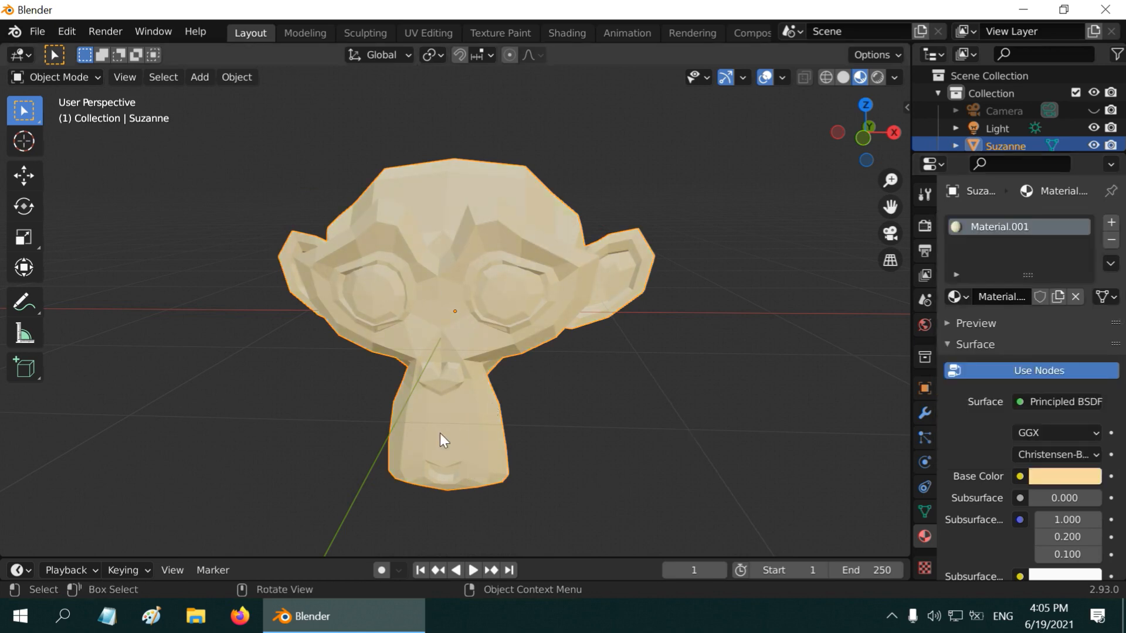
{"action": "mouse_move", "coordinate": [644, 461]}
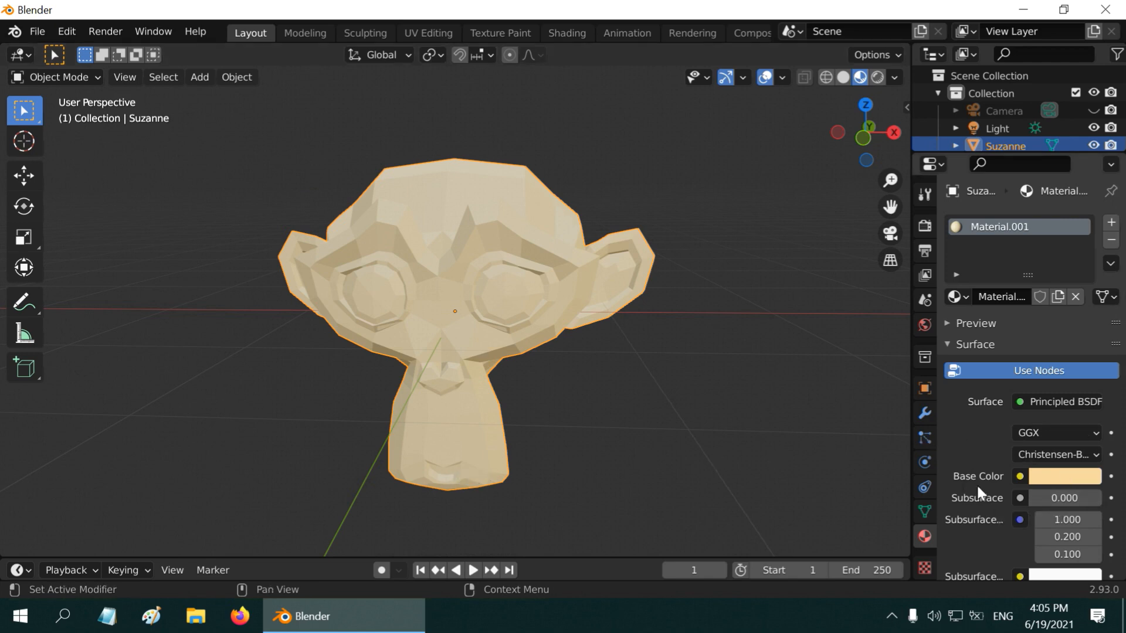
{"action": "mouse_move", "coordinate": [1056, 250]}
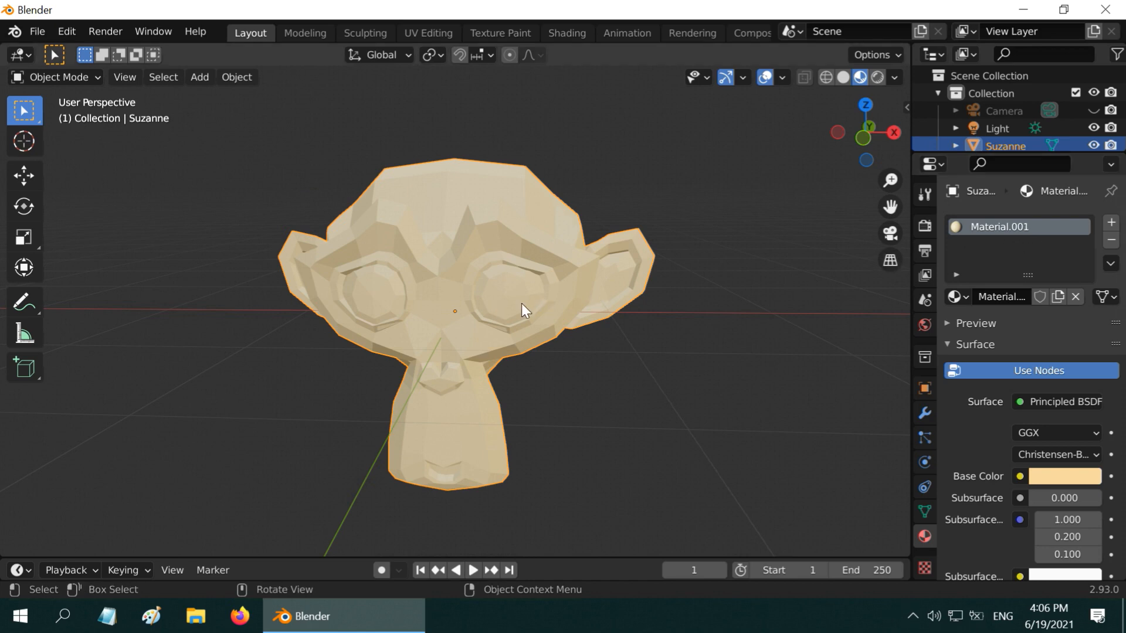
{"action": "mouse_move", "coordinate": [481, 340]}
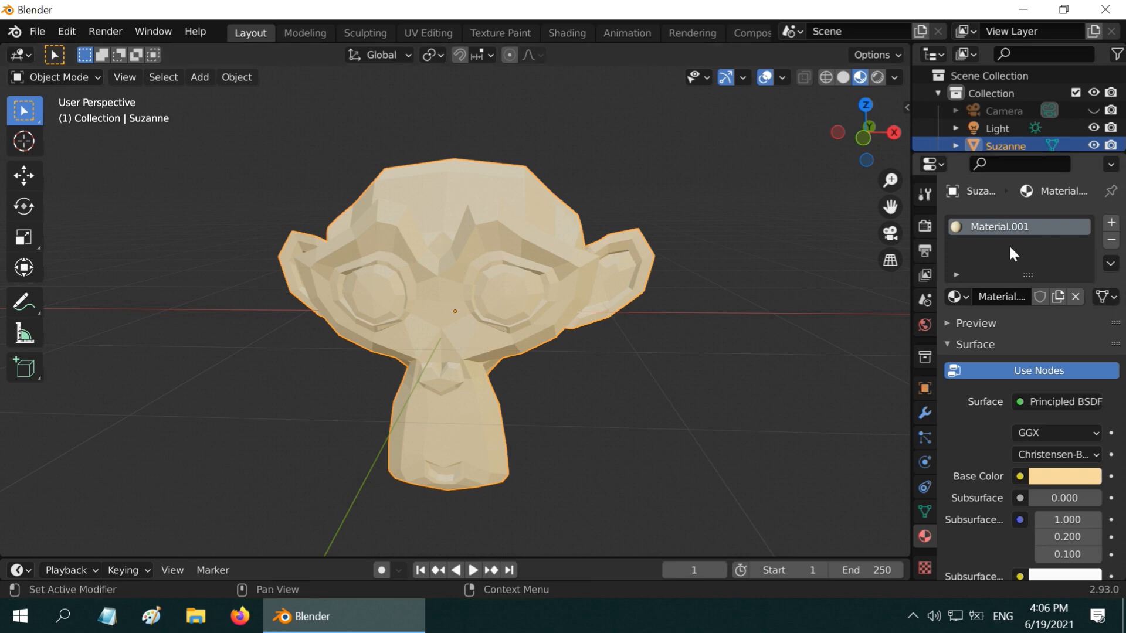
{"action": "mouse_move", "coordinate": [1048, 257]}
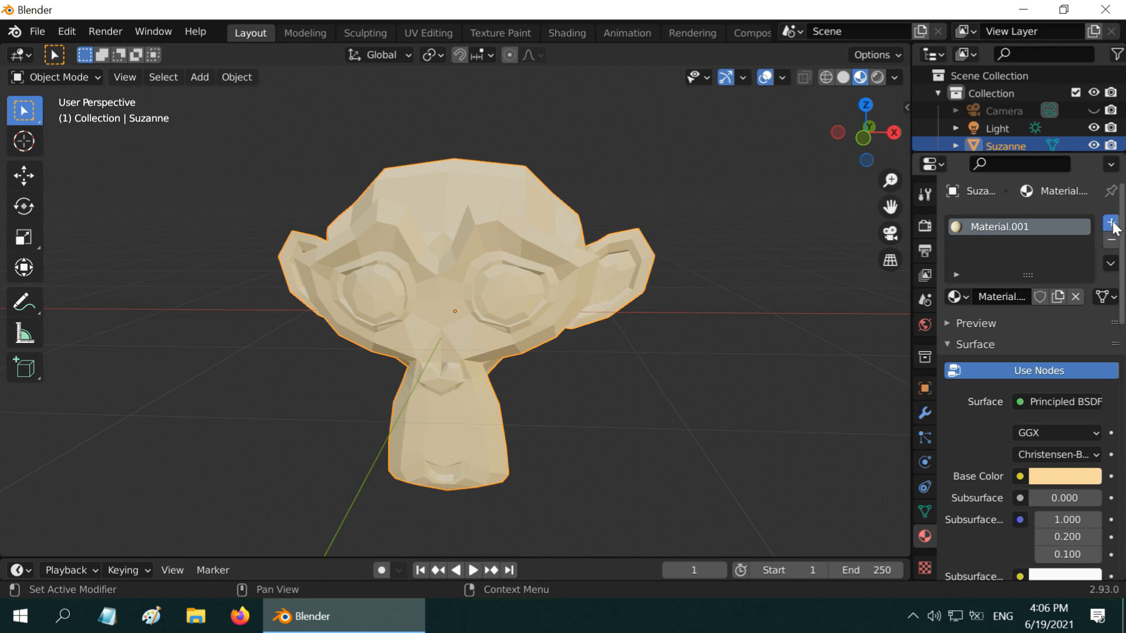
- Add a second slot holding Material.002 with a bright blue base colour
{"action": "left_click", "coordinate": [1108, 223]}
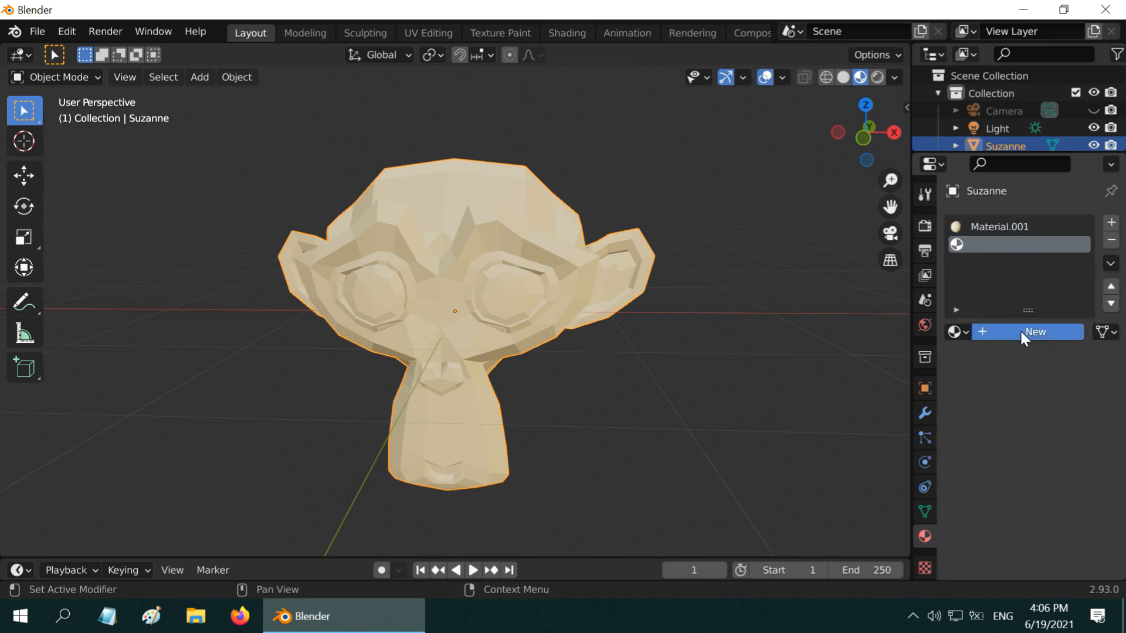
{"action": "left_click", "coordinate": [1035, 332]}
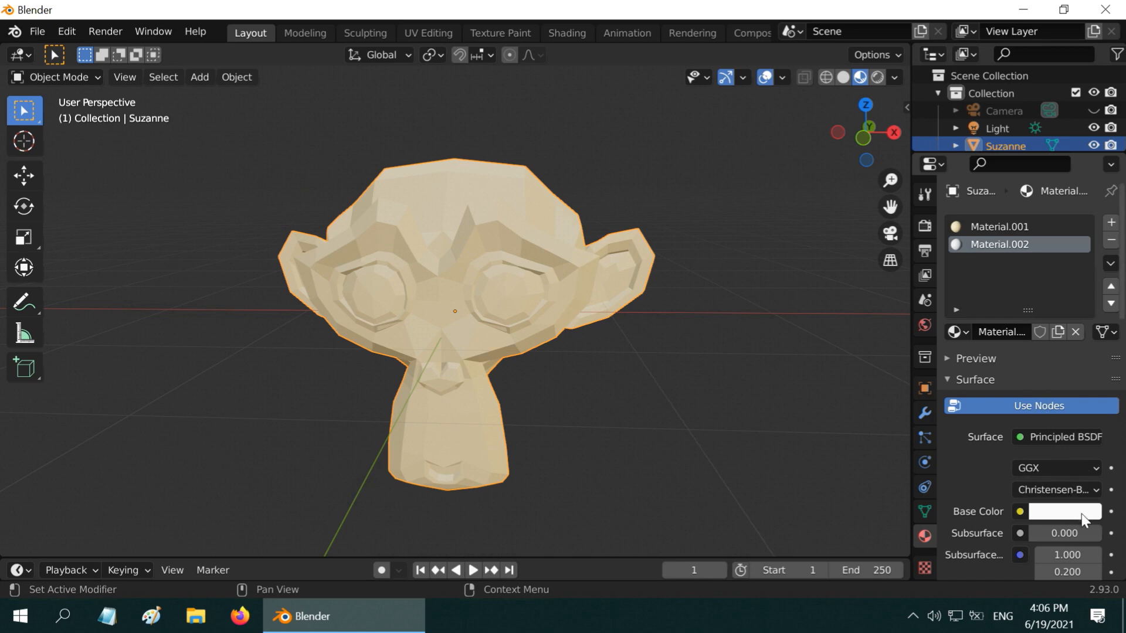
{"action": "left_click", "coordinate": [1065, 512]}
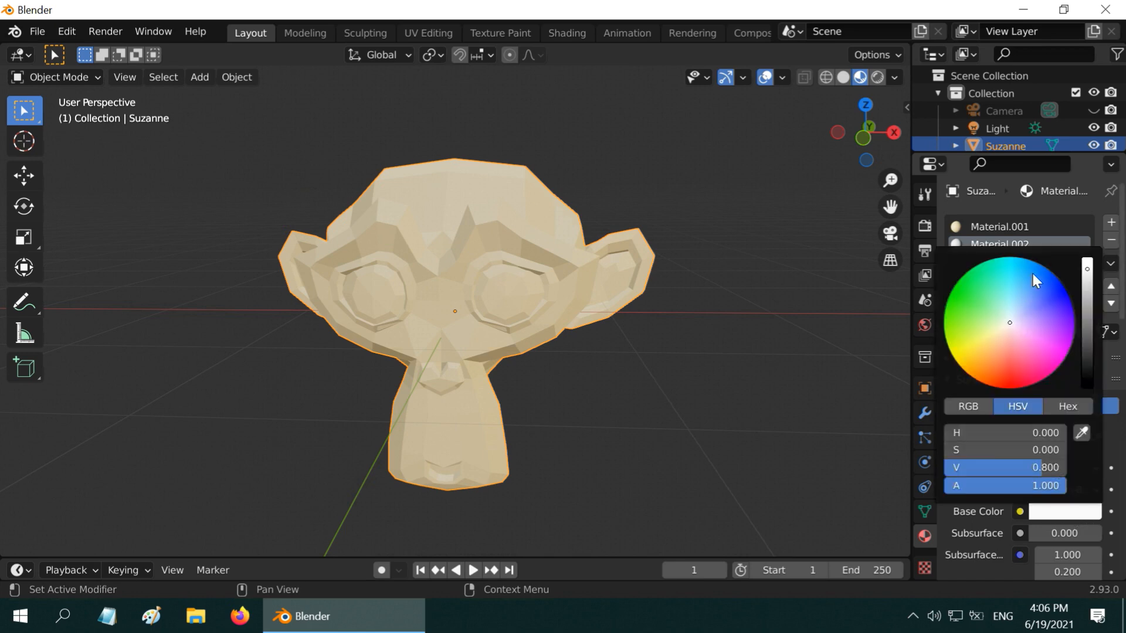
{"action": "left_click", "coordinate": [1040, 263]}
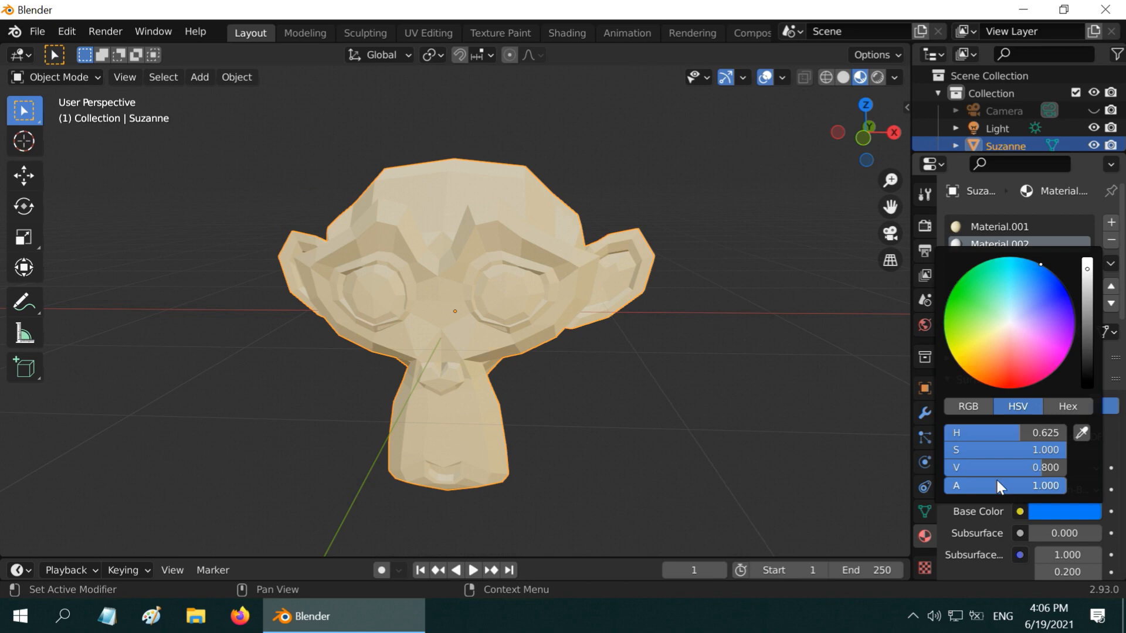
{"action": "left_click", "coordinate": [999, 244]}
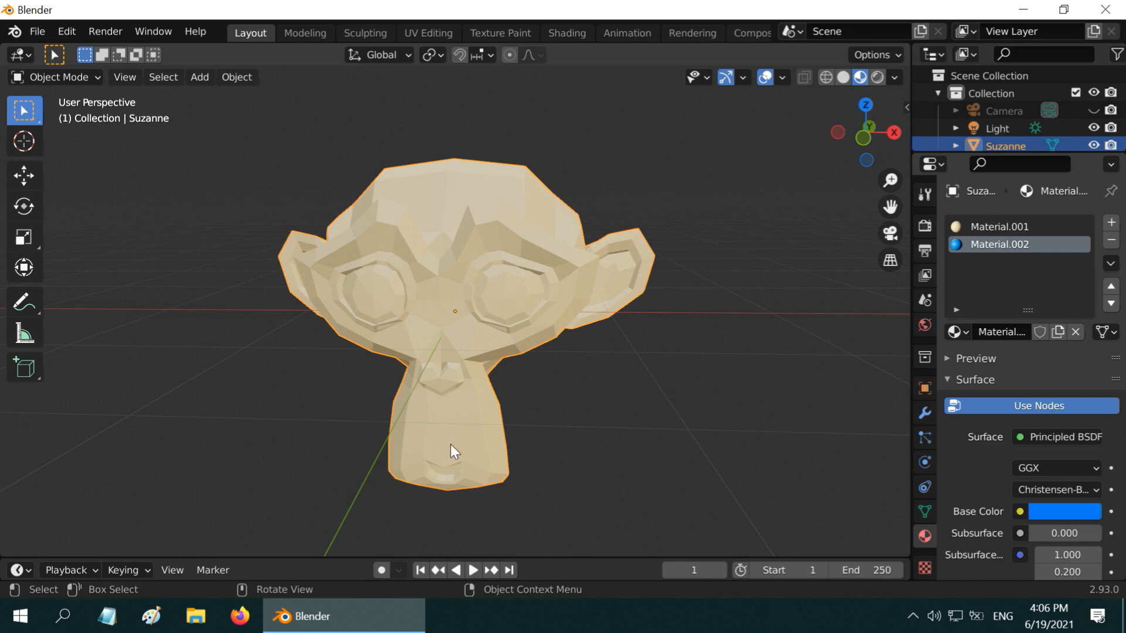
- In Edit Mode, assign the blue Material.002 to Suzanne's eye faces
{"action": "left_click", "coordinate": [58, 77]}
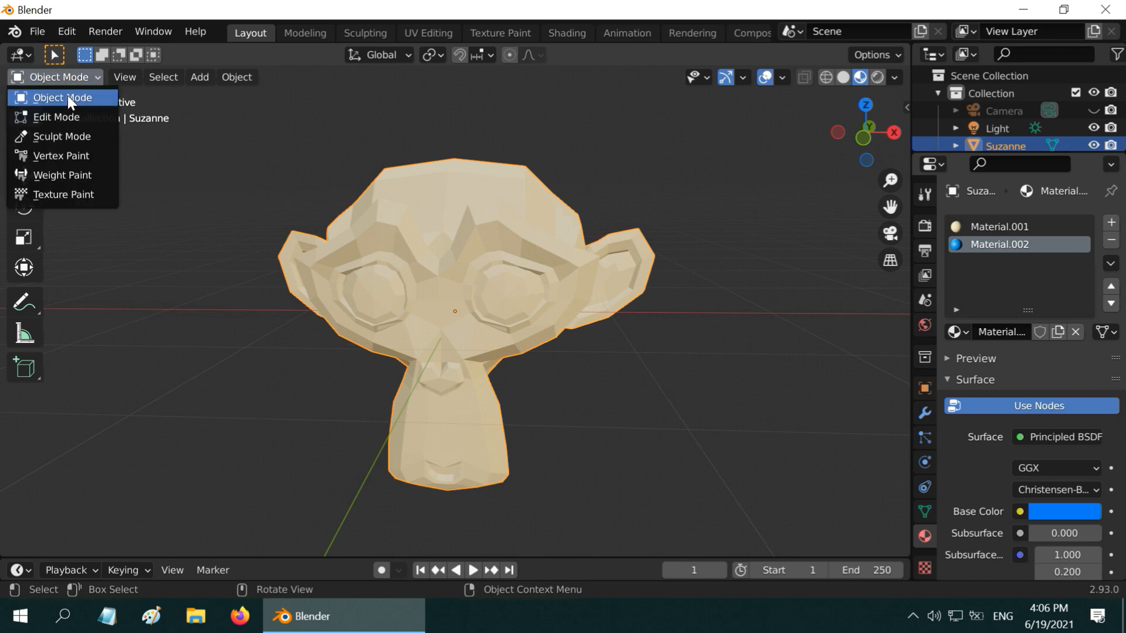
{"action": "left_click", "coordinate": [57, 117]}
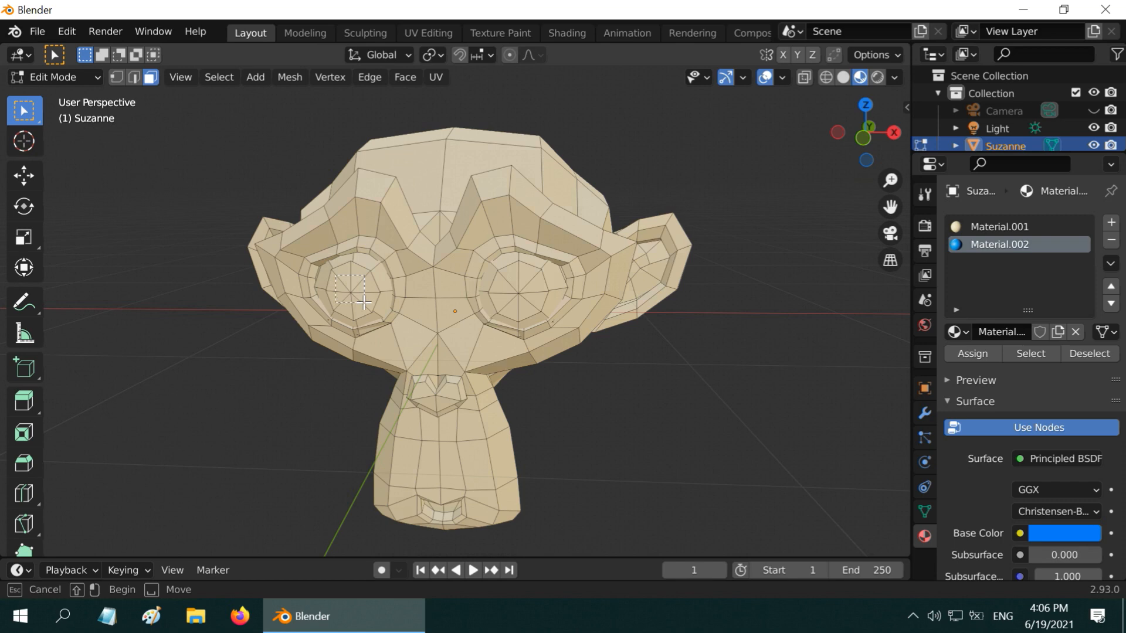
{"action": "left_click", "coordinate": [355, 294]}
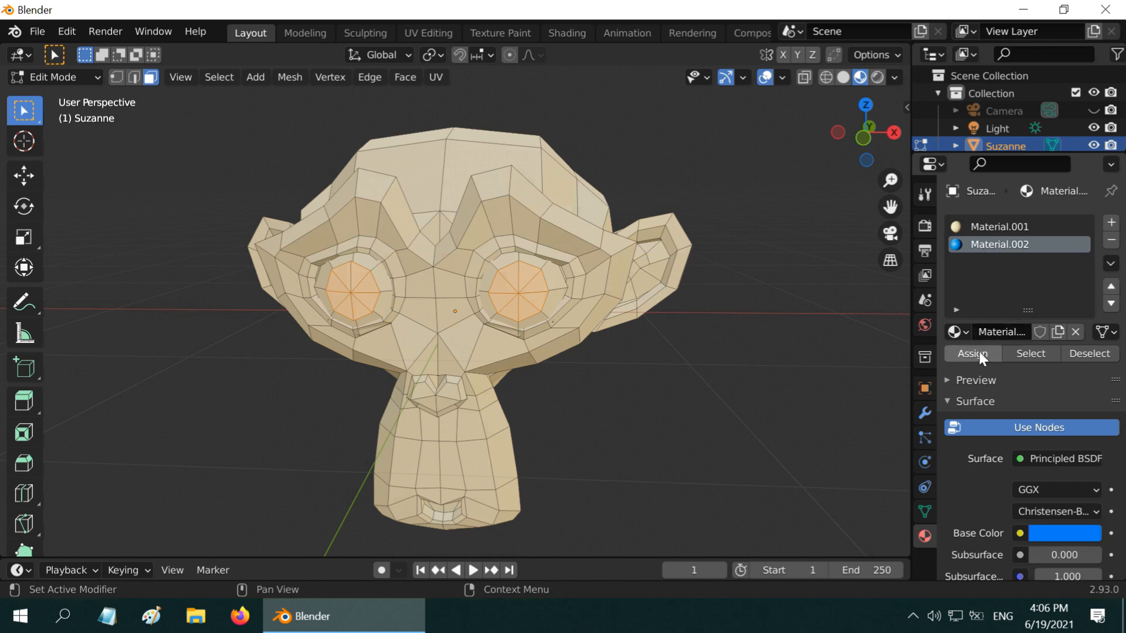
{"action": "left_click", "coordinate": [971, 353]}
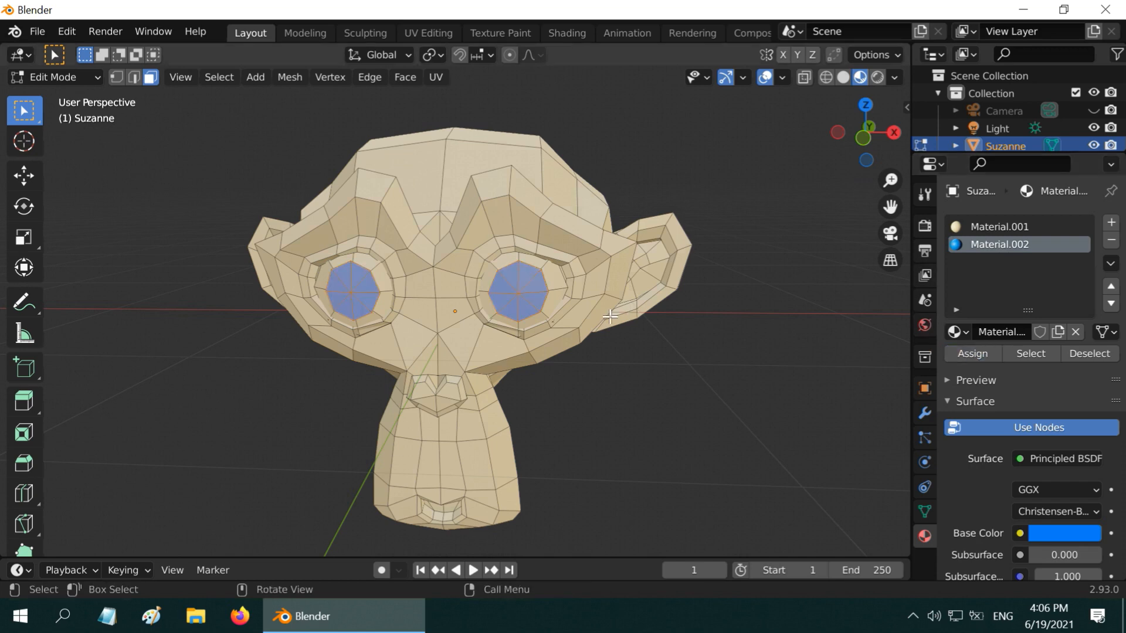
{"action": "mouse_move", "coordinate": [652, 442]}
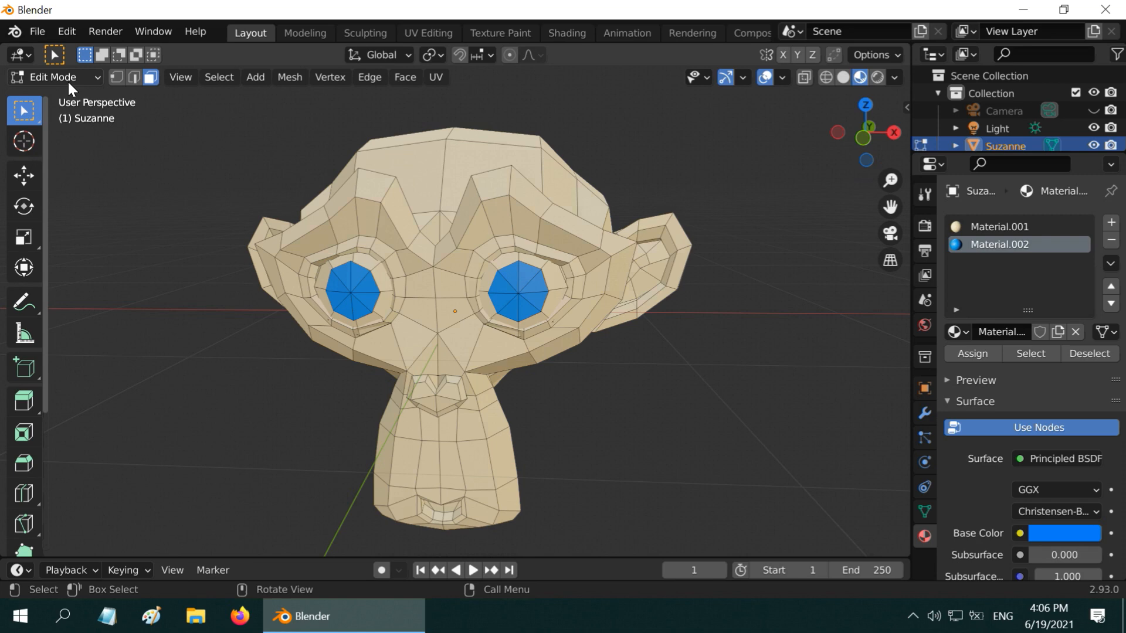
- Return to Object Mode and delete Suzanne, leaving camera and light
{"action": "key", "text": "Tab"}
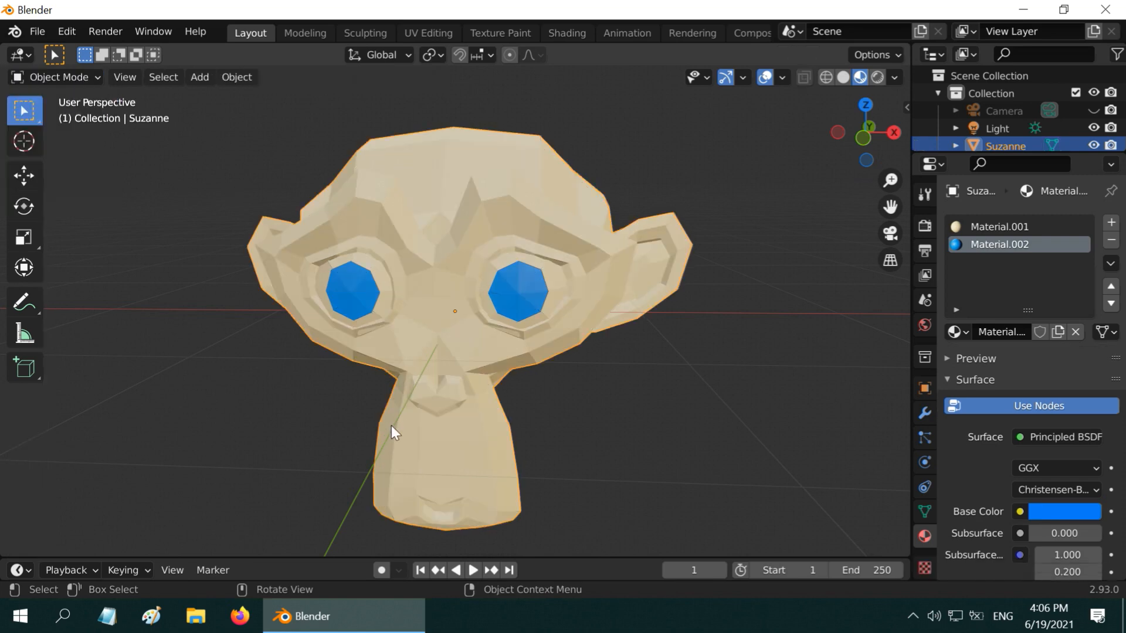
{"action": "mouse_move", "coordinate": [635, 327]}
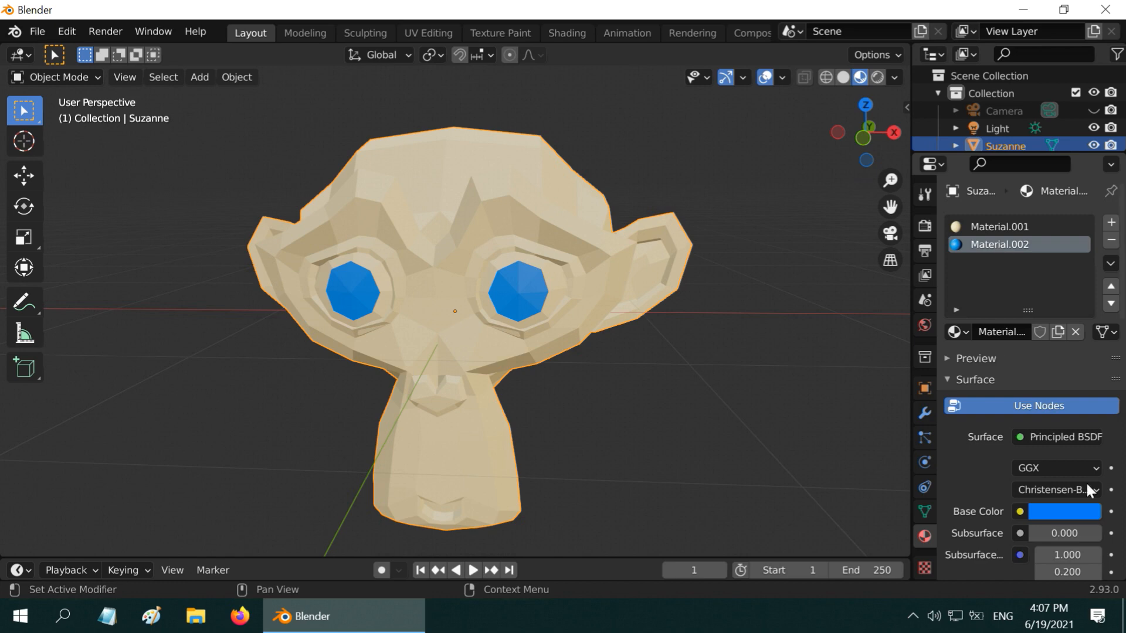
{"action": "left_click", "coordinate": [1065, 511]}
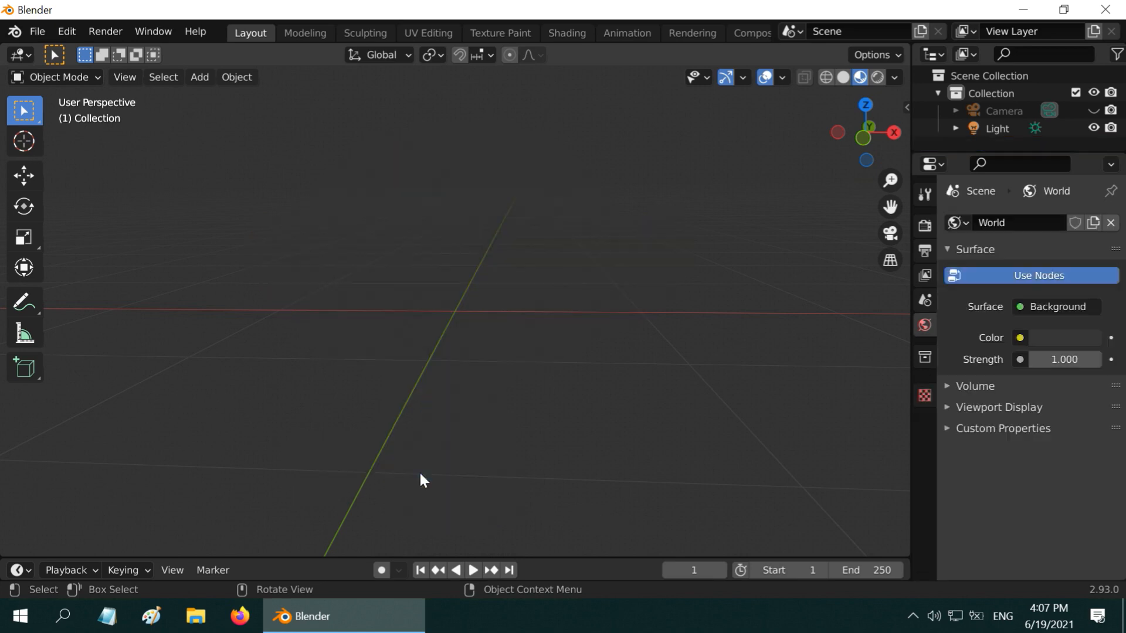
- Add an icosphere with a light-blue Material.003 and enter Edit Mode
{"action": "left_click", "coordinate": [199, 77]}
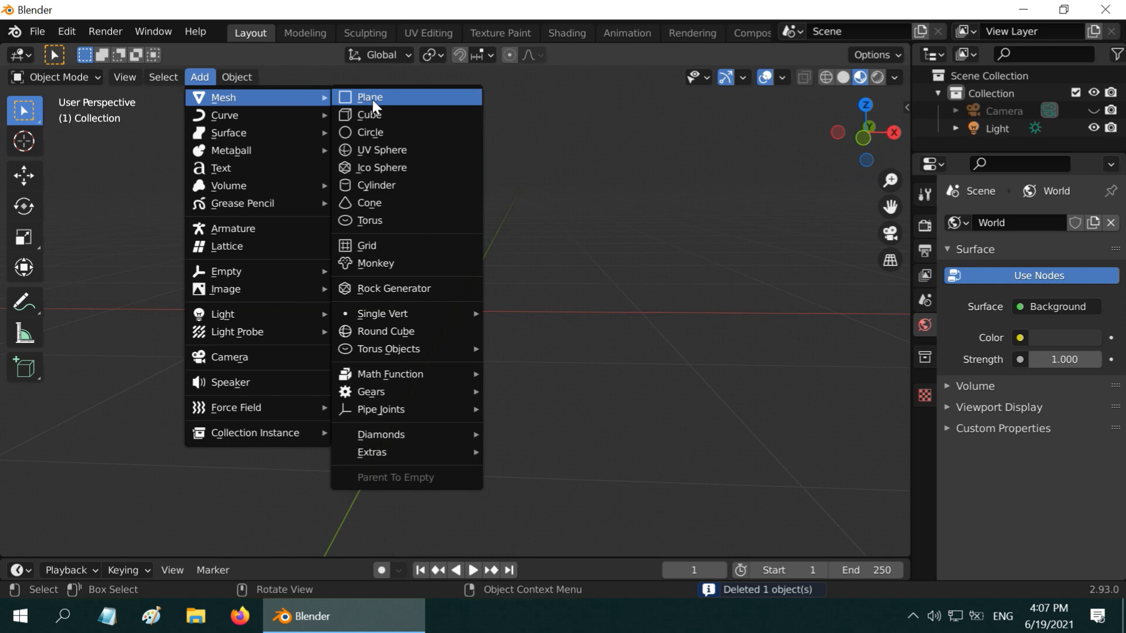
{"action": "left_click", "coordinate": [382, 168]}
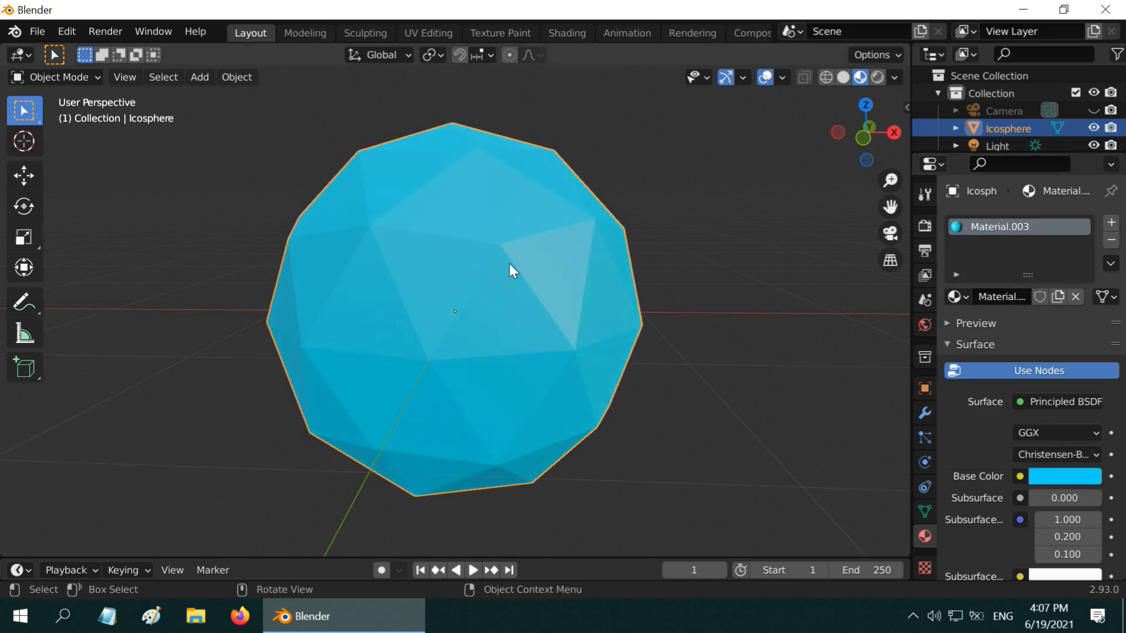
{"action": "mouse_move", "coordinate": [505, 497]}
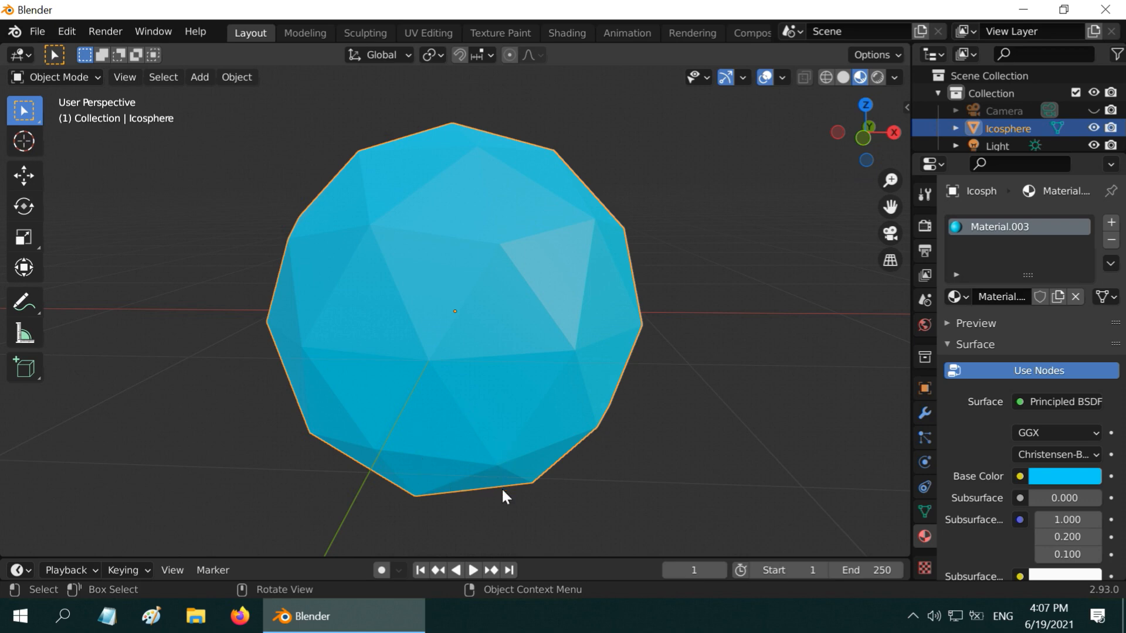
{"action": "mouse_move", "coordinate": [525, 440]}
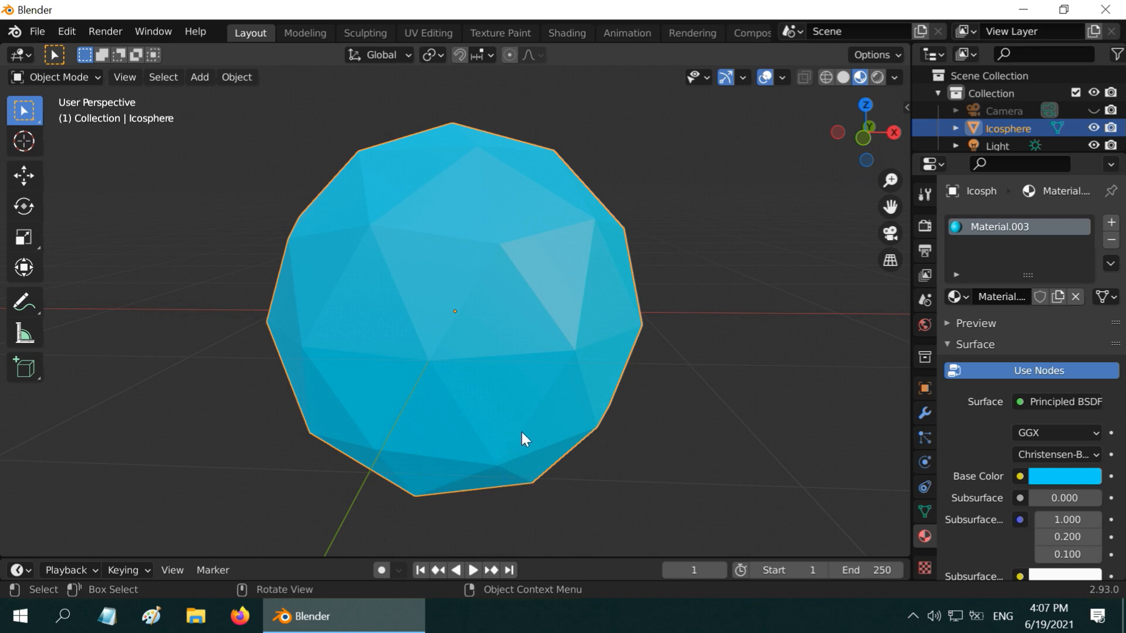
{"action": "mouse_move", "coordinate": [437, 438]}
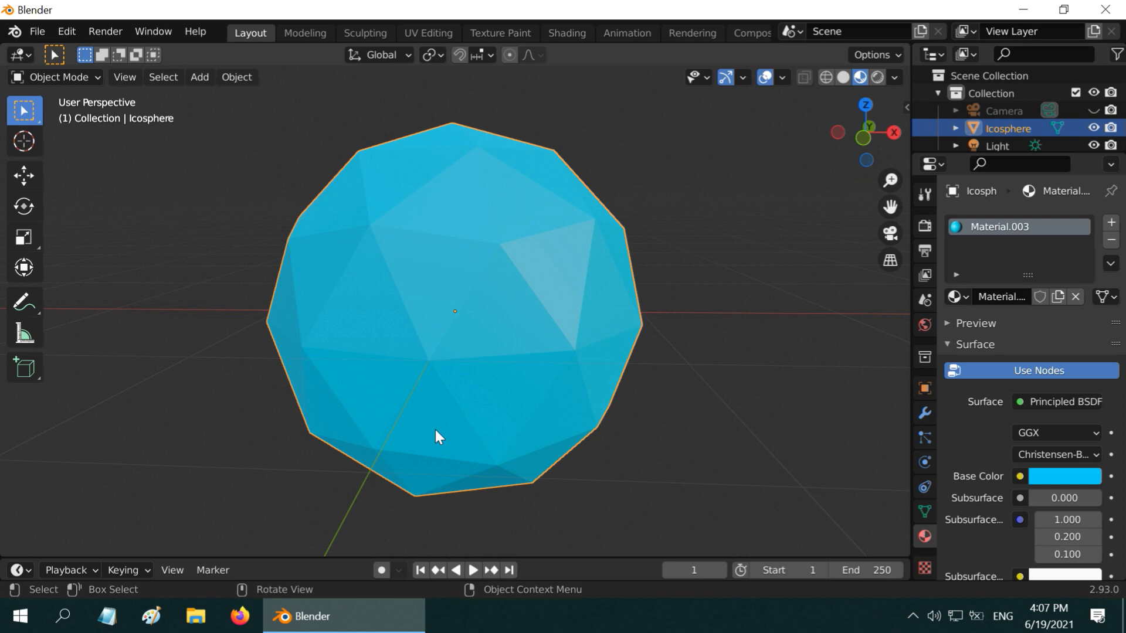
{"action": "left_click", "coordinate": [57, 78]}
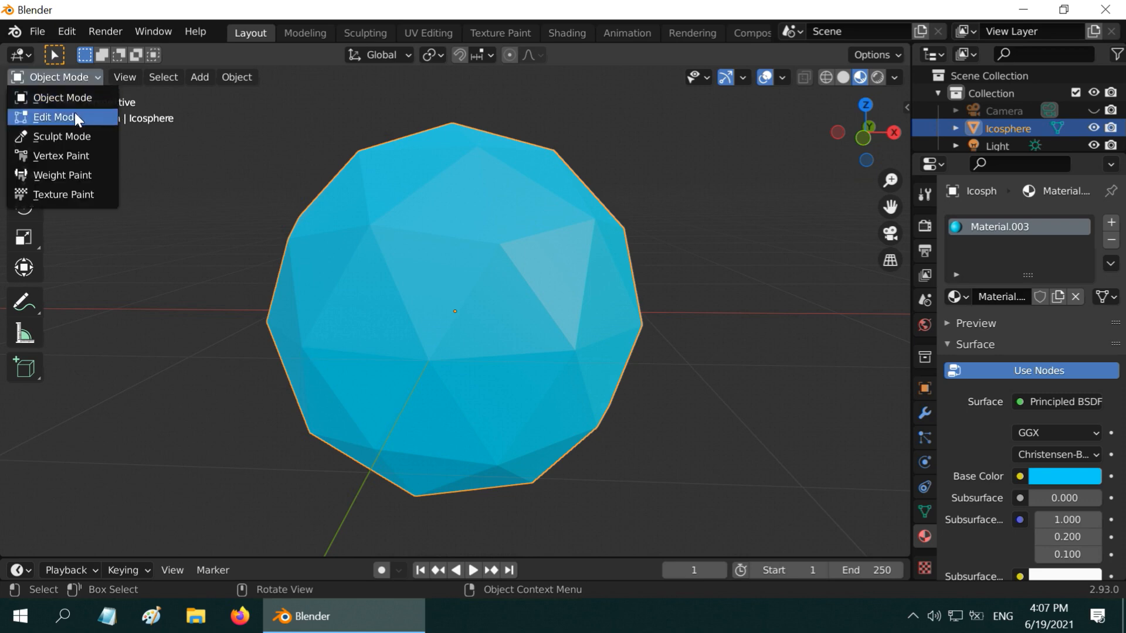
{"action": "left_click", "coordinate": [52, 117]}
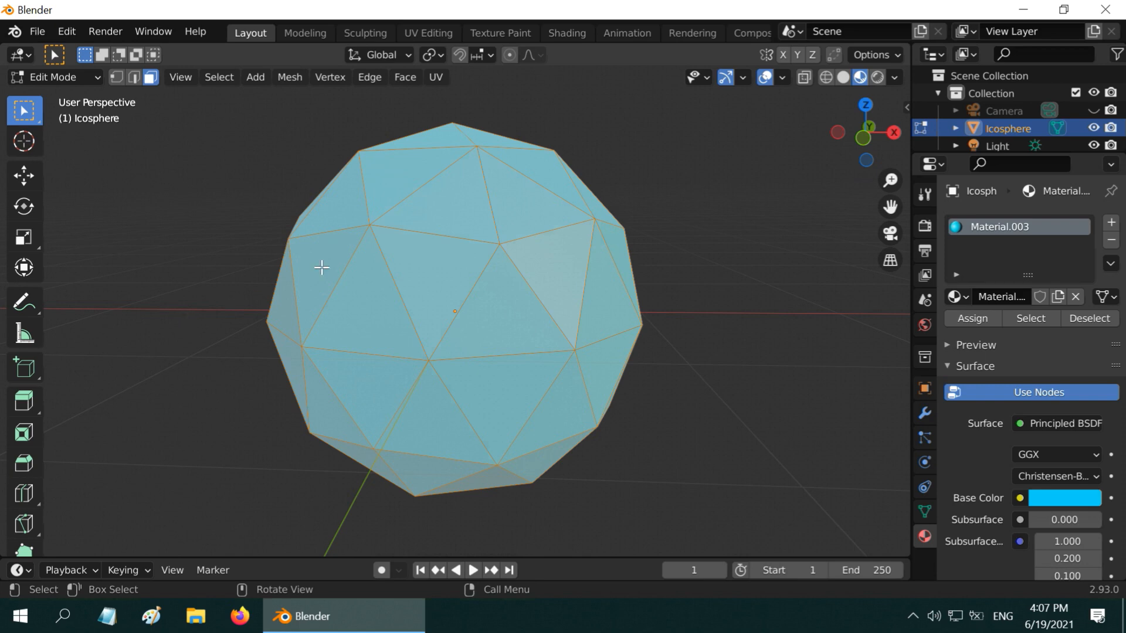
{"action": "mouse_move", "coordinate": [188, 411]}
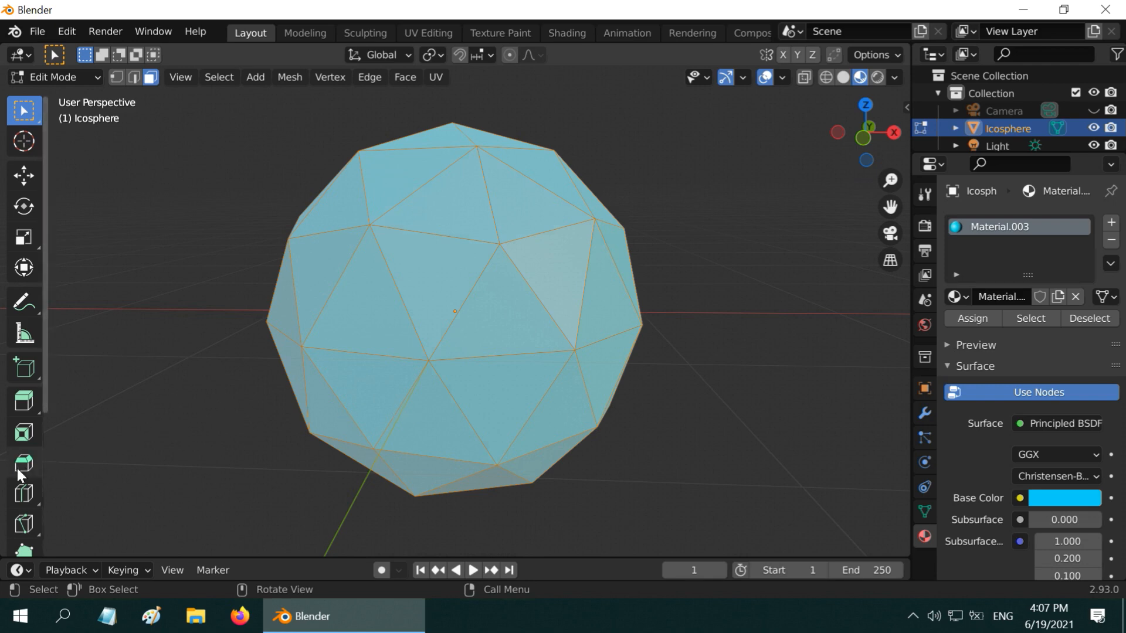
- Bevel all the icosphere's edges into thin strips
{"action": "left_click", "coordinate": [24, 462]}
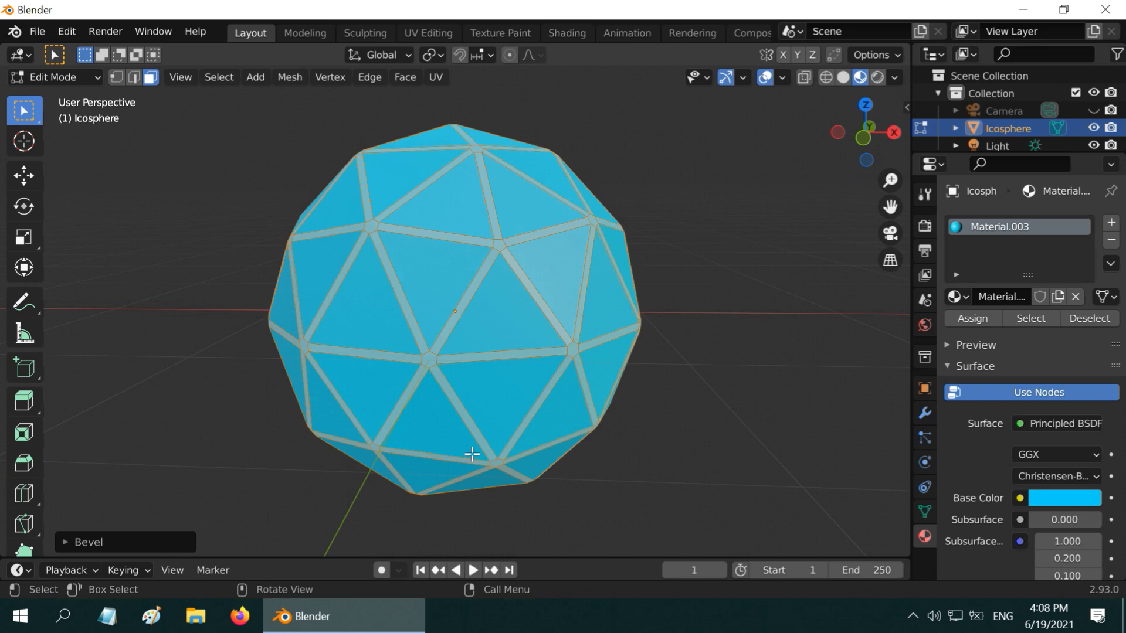
{"action": "mouse_move", "coordinate": [438, 388]}
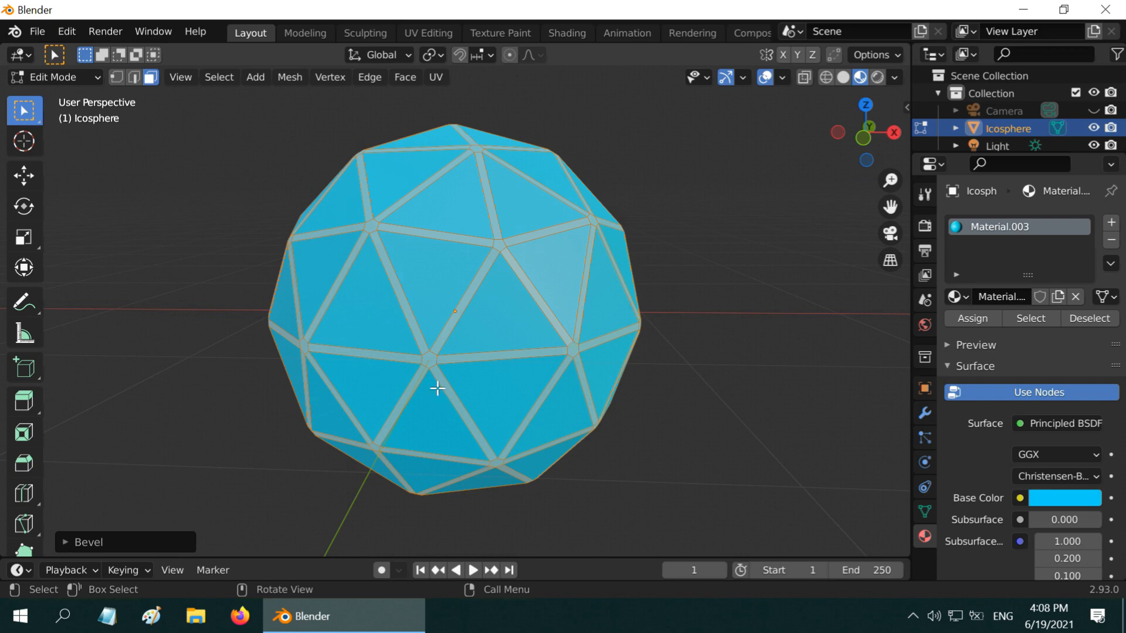
{"action": "mouse_move", "coordinate": [488, 422]}
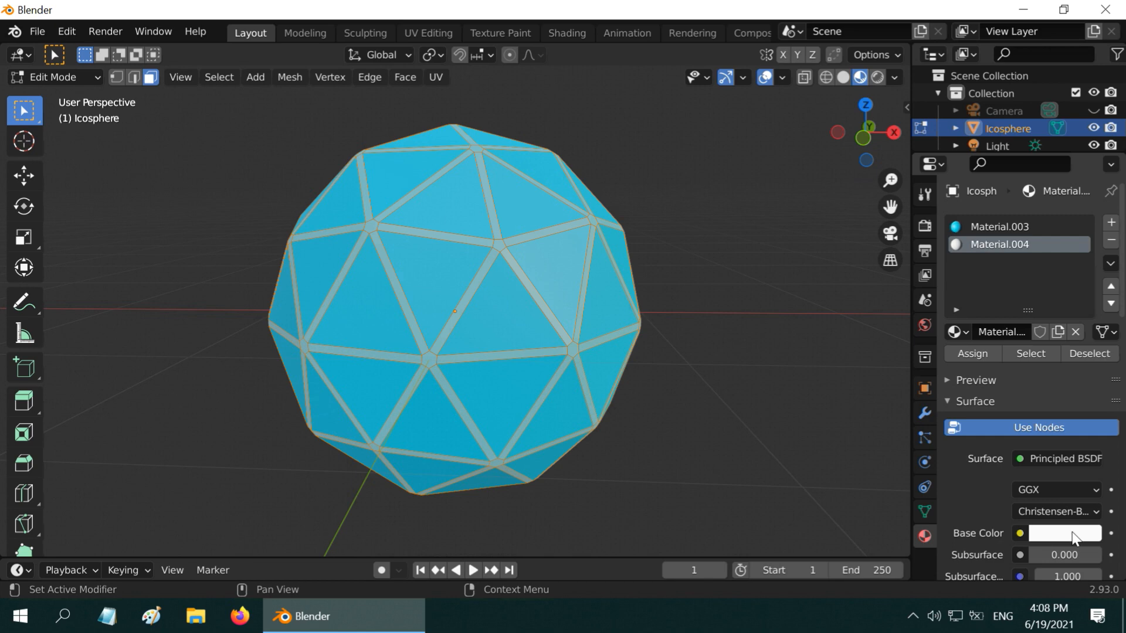
- Colour Material.004 red, assign it to the beveled edges and orbit to inspect
{"action": "left_click", "coordinate": [1066, 533]}
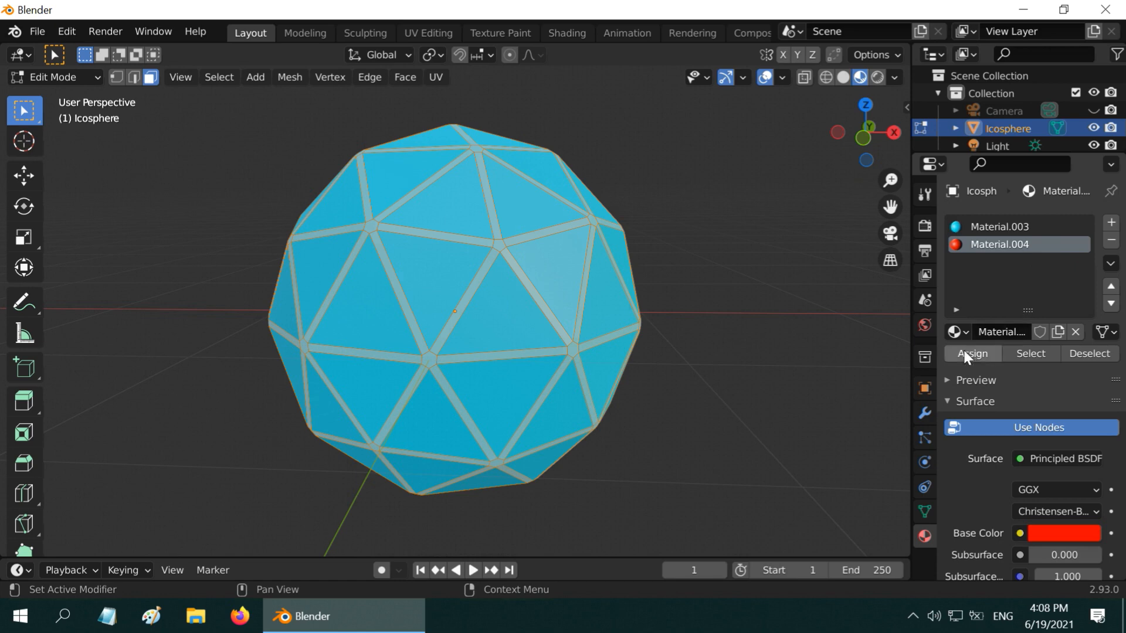
{"action": "left_click", "coordinate": [971, 354]}
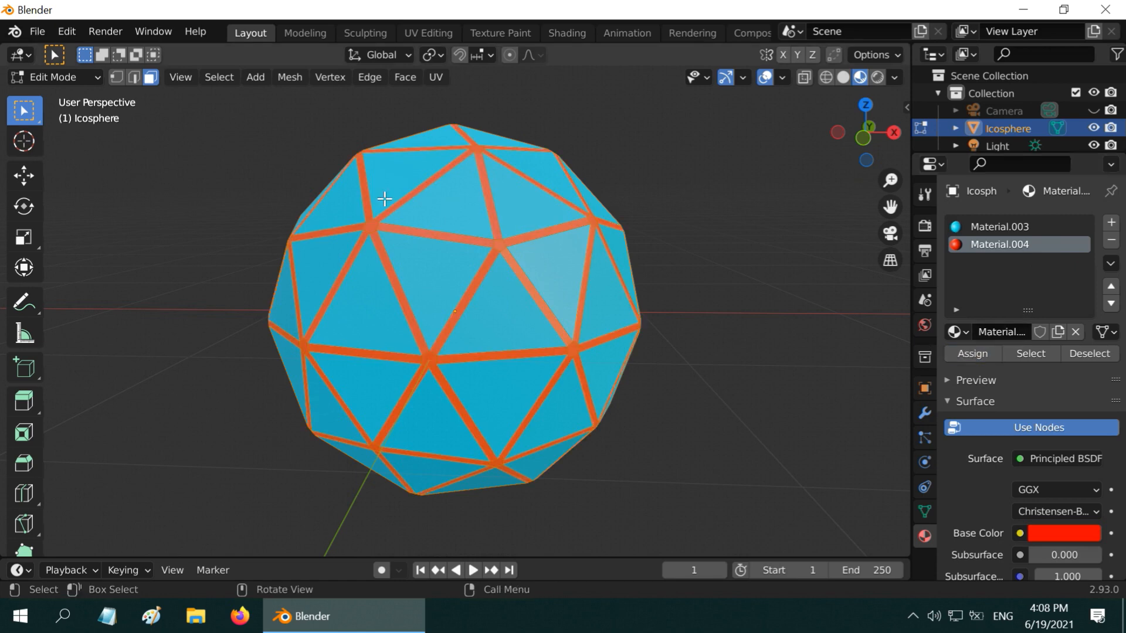
{"action": "mouse_move", "coordinate": [571, 494]}
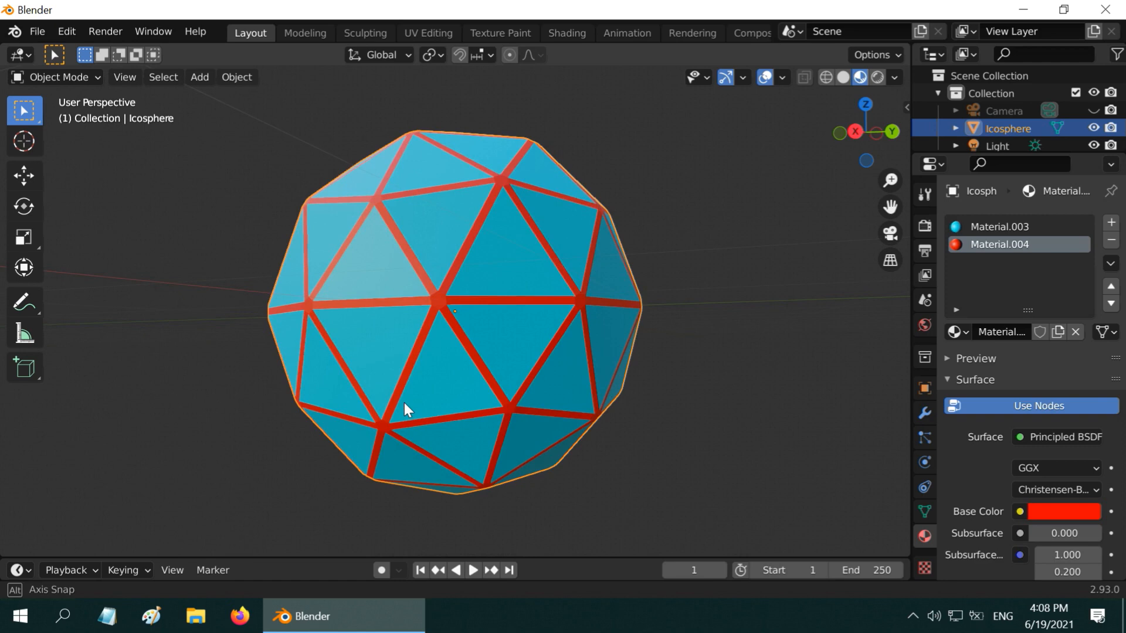
{"action": "left_click_drag", "start_coordinate": [406, 409], "coordinate": [636, 467]}
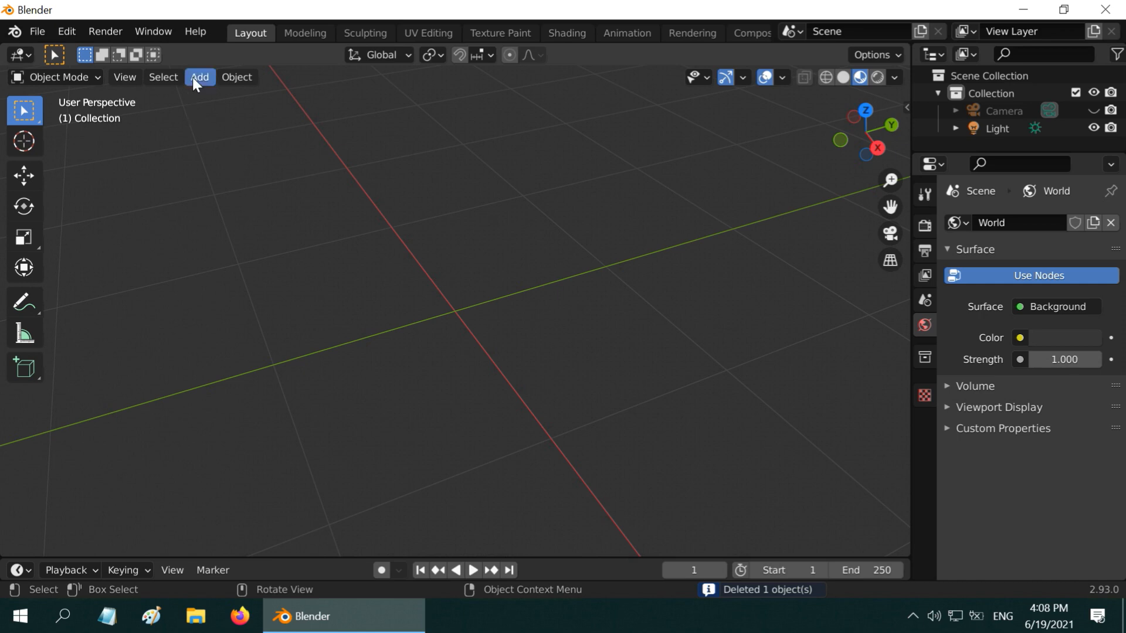
- Add a UV sphere with a pink Material.005 and enter Edit Mode
{"action": "left_click", "coordinate": [200, 78]}
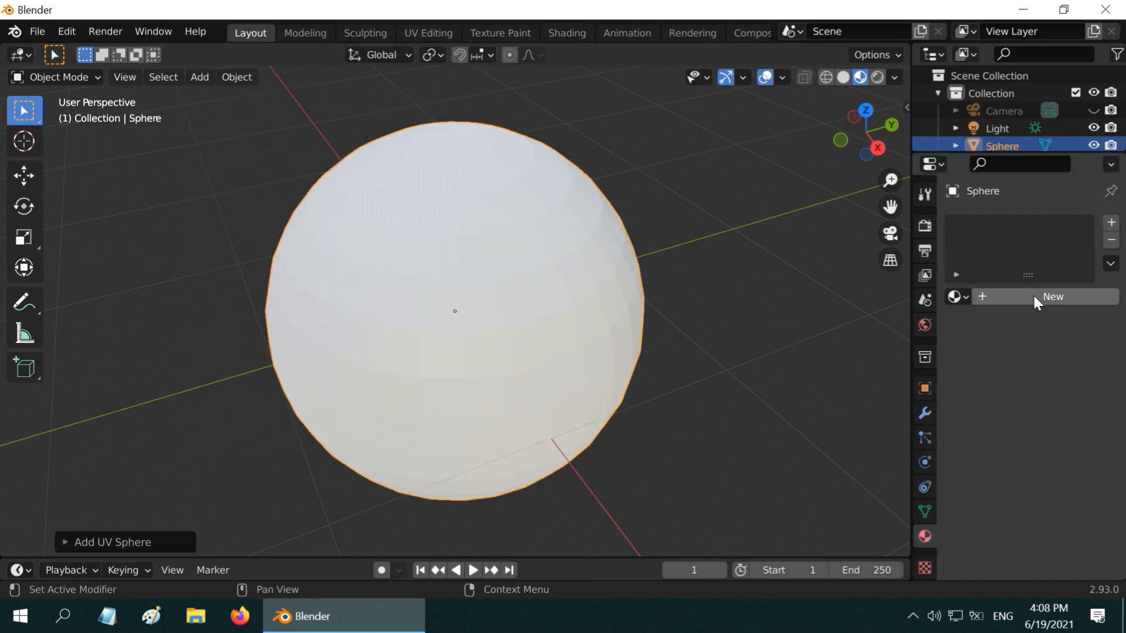
{"action": "left_click", "coordinate": [1052, 295]}
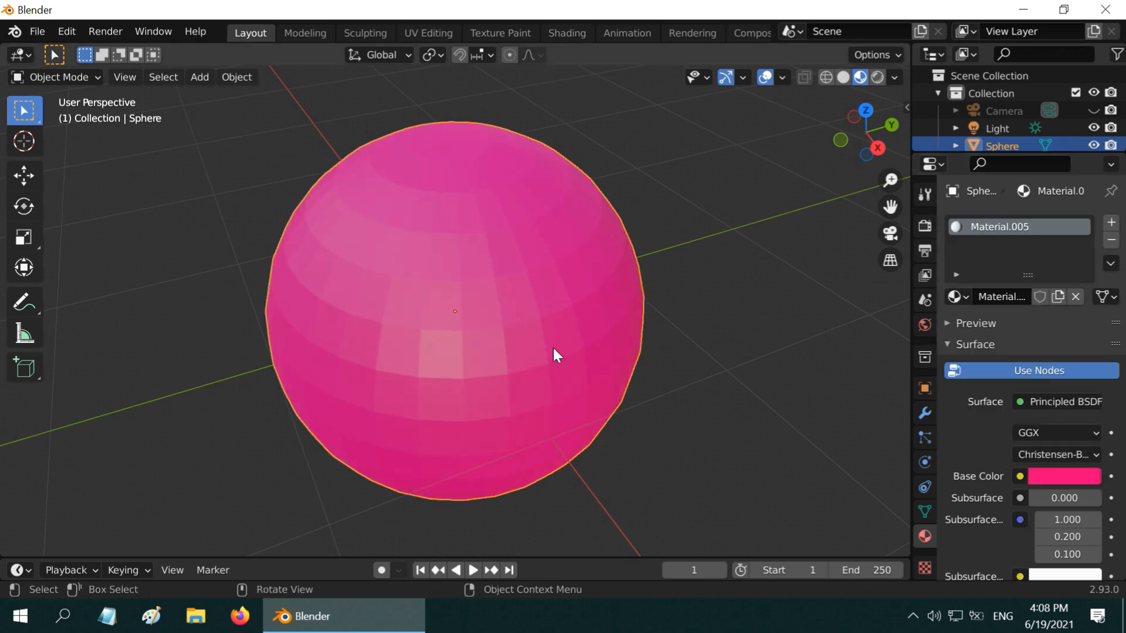
{"action": "left_click", "coordinate": [59, 77]}
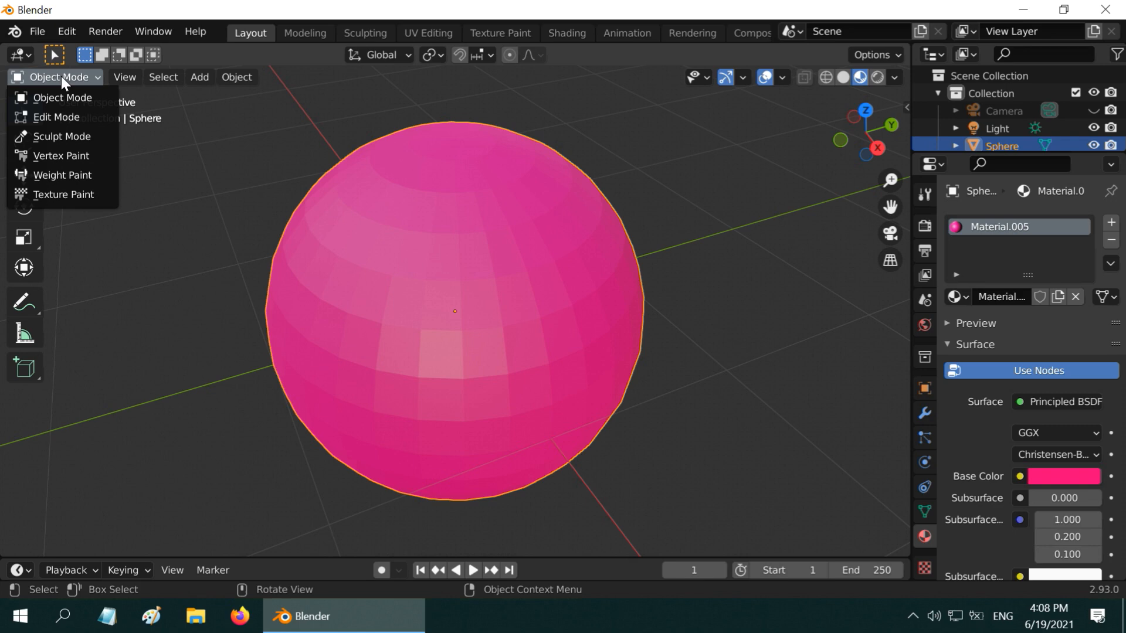
{"action": "left_click", "coordinate": [57, 117]}
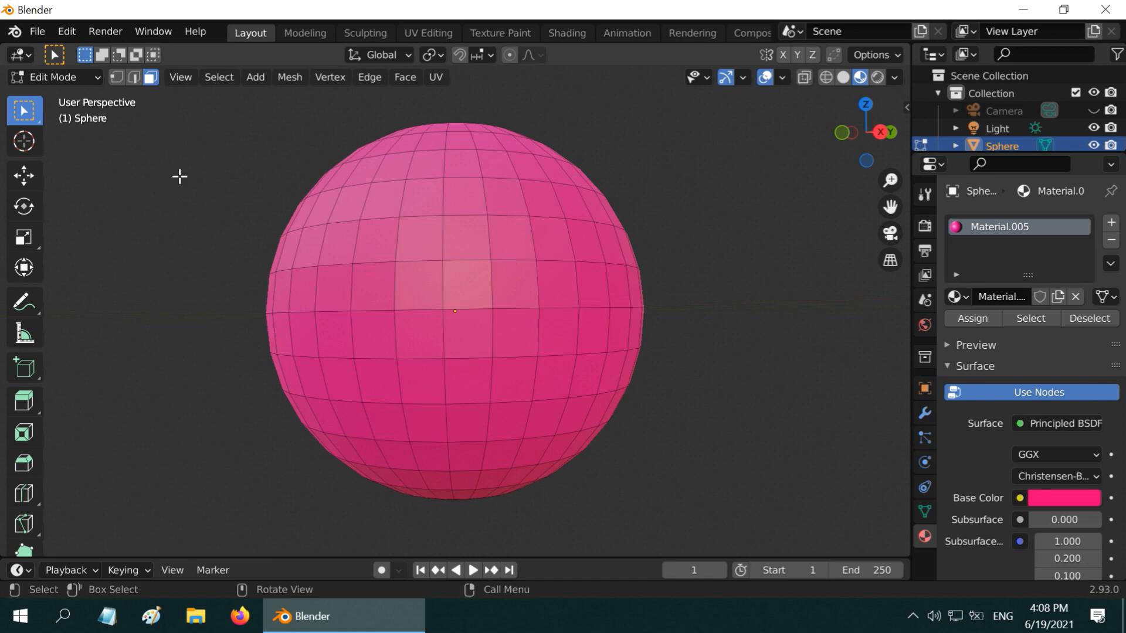
{"action": "mouse_move", "coordinate": [409, 299]}
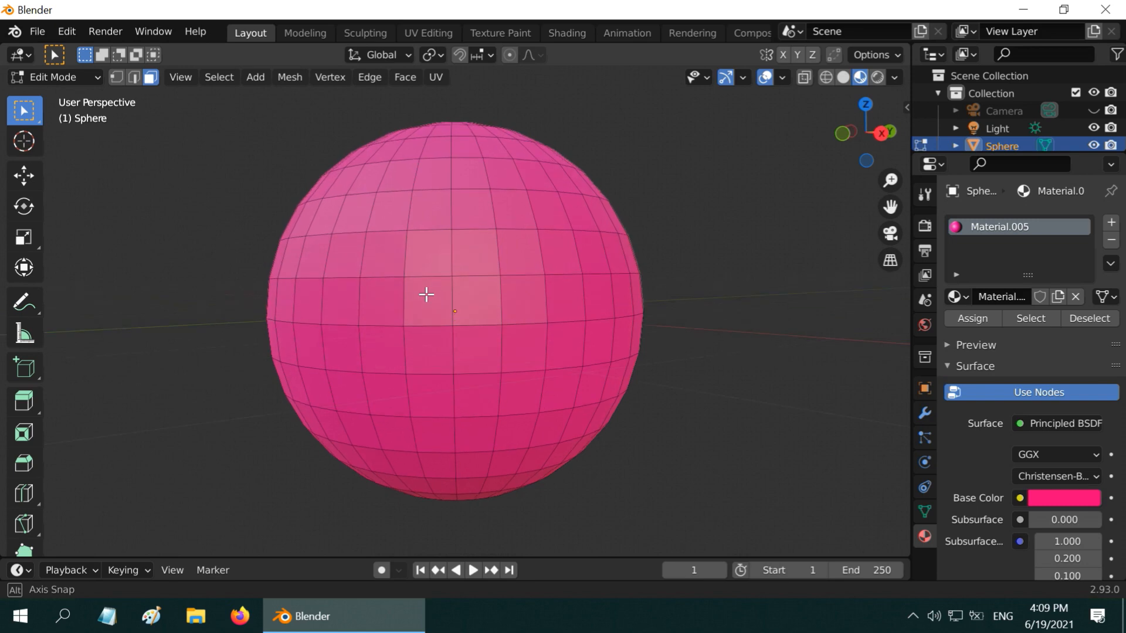
- Shift-select horizontal ring bands and vertical face strips across the sphere
{"action": "left_click", "coordinate": [427, 257]}
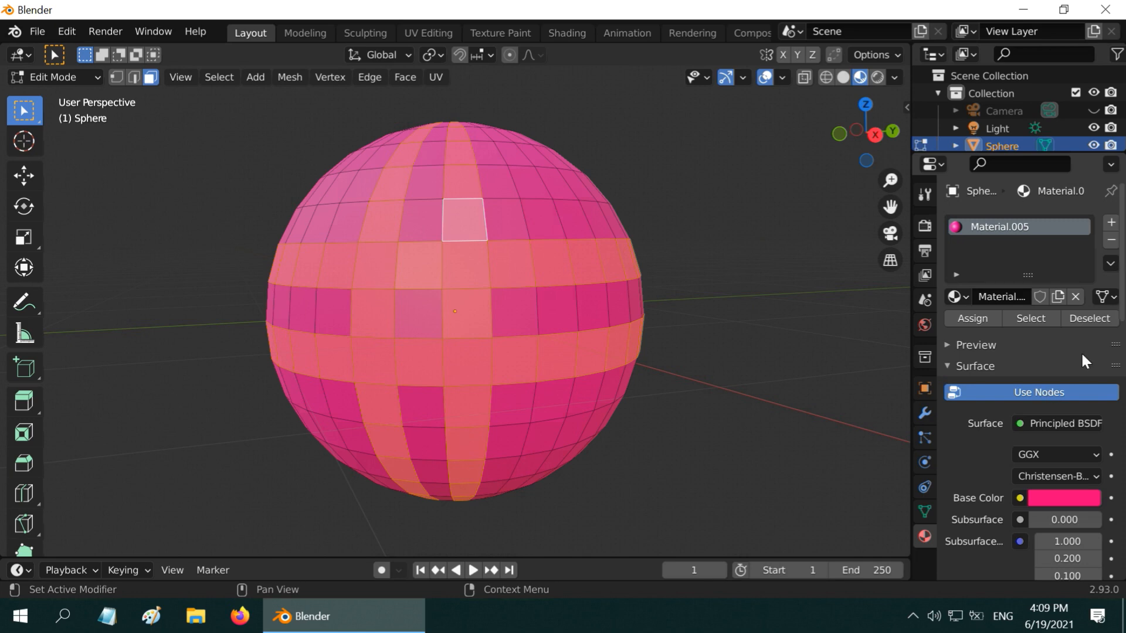
- Add a new material slot with an orange base colour for the band faces
{"action": "left_click", "coordinate": [1076, 297]}
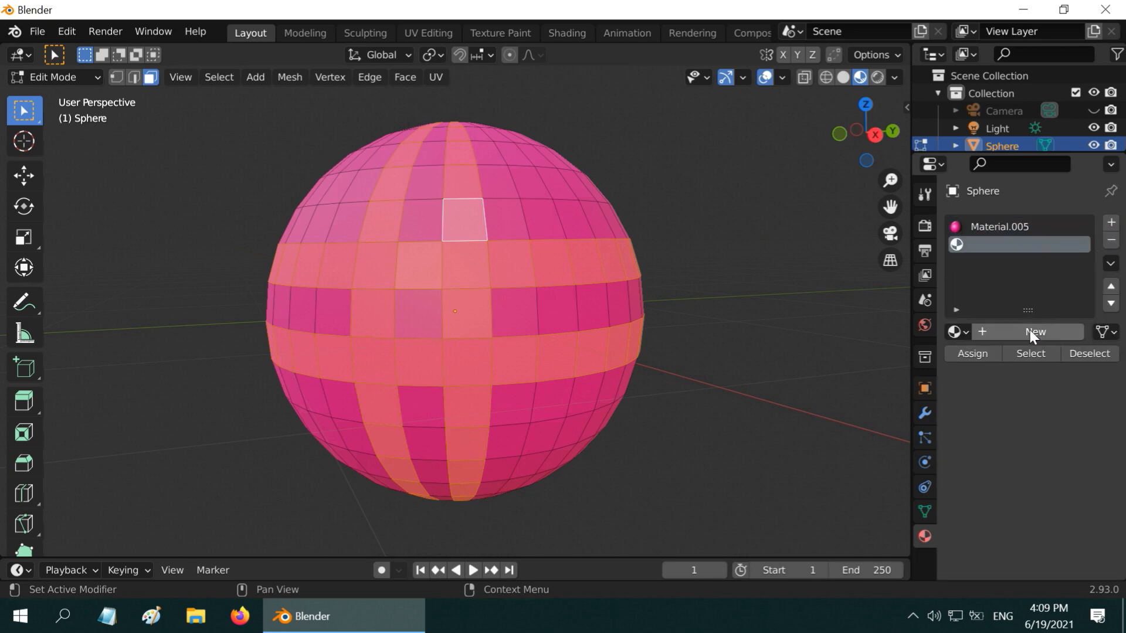
{"action": "left_click", "coordinate": [1034, 332]}
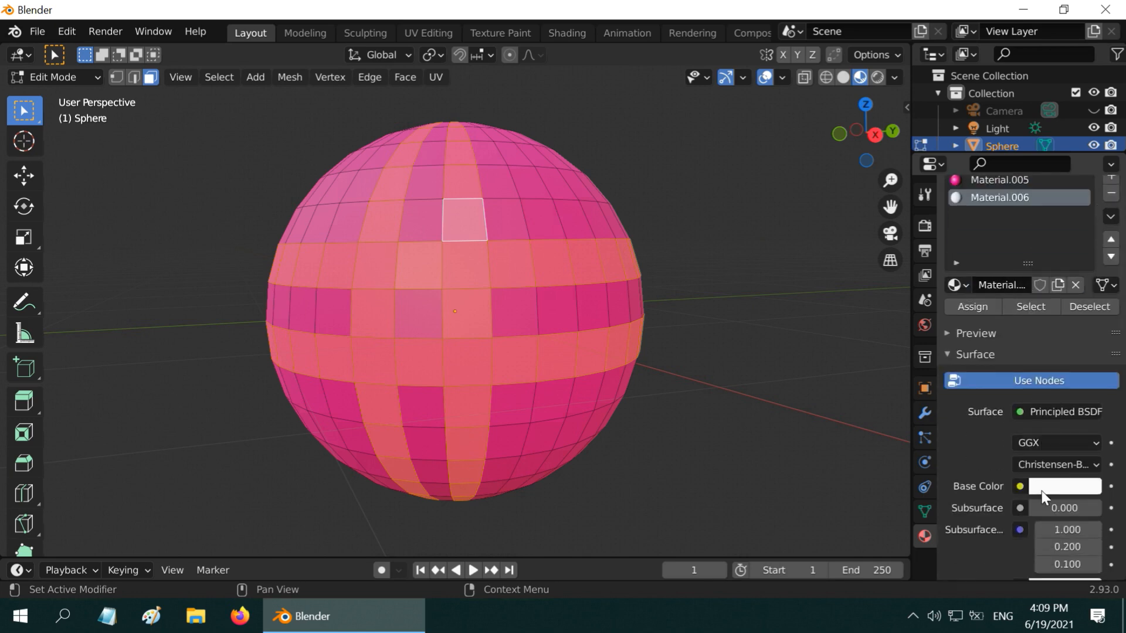
{"action": "left_click", "coordinate": [1065, 485]}
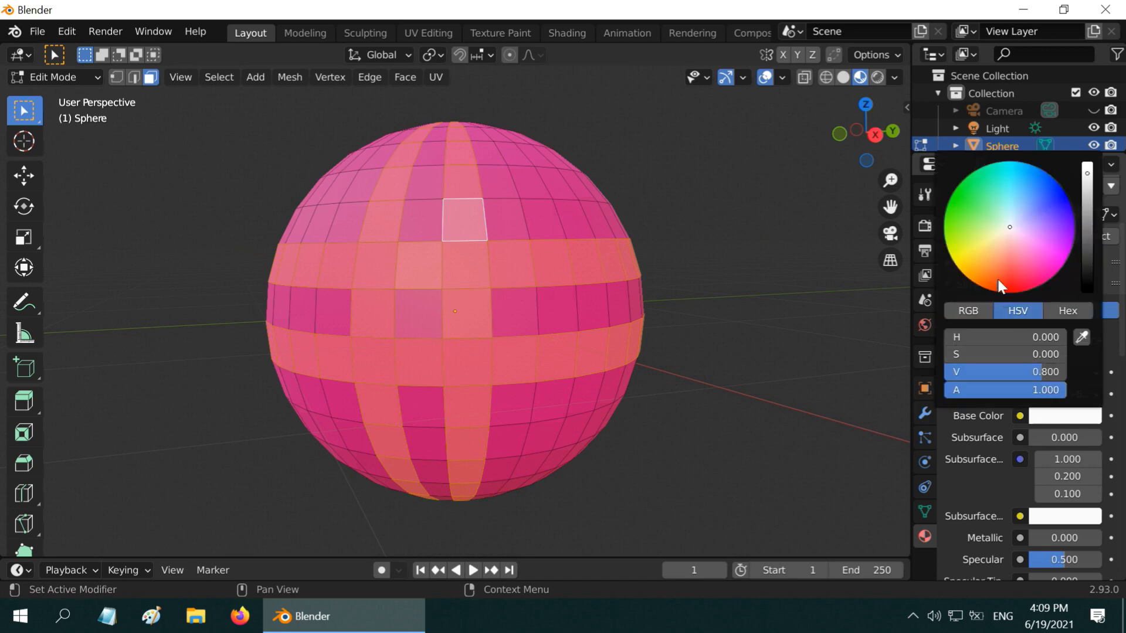
{"action": "left_click", "coordinate": [990, 267]}
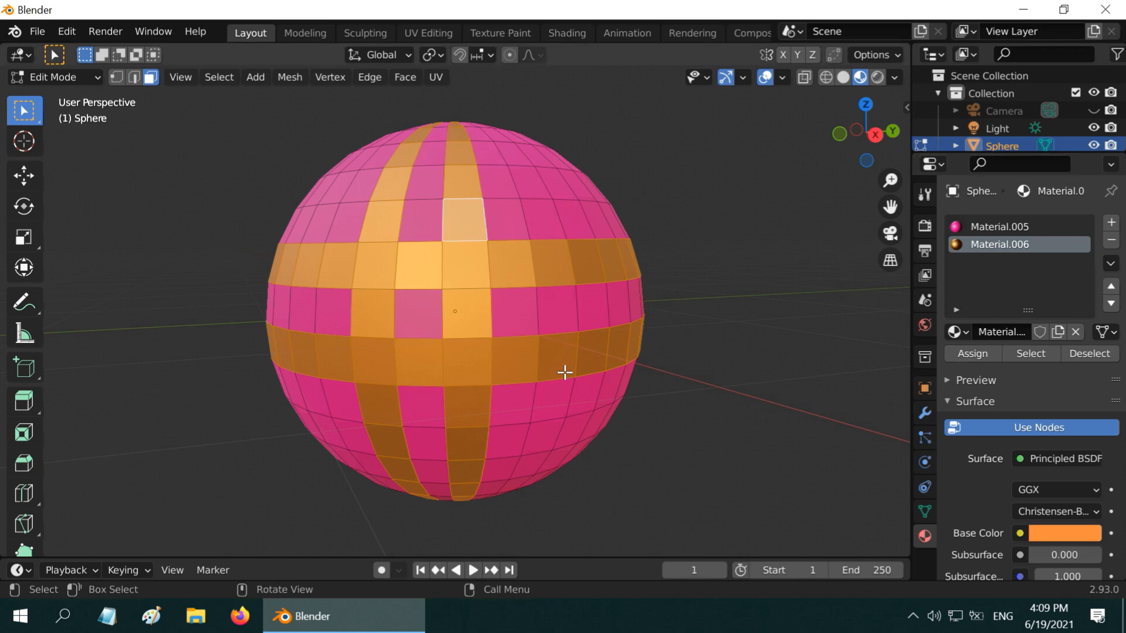
{"action": "mouse_move", "coordinate": [581, 382]}
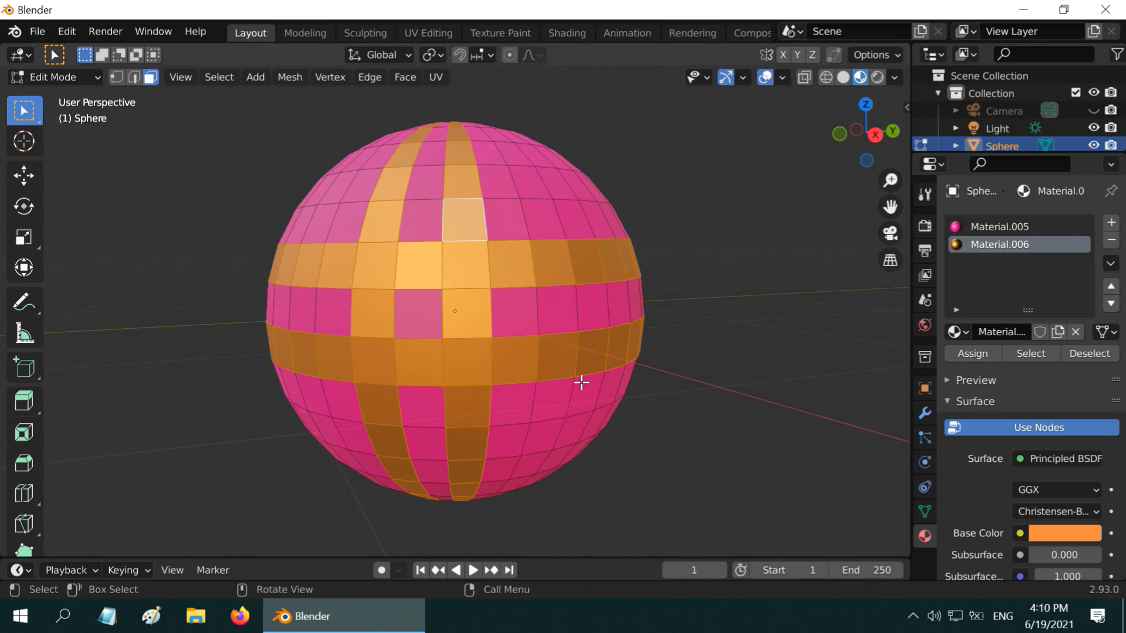
{"action": "mouse_move", "coordinate": [431, 265]}
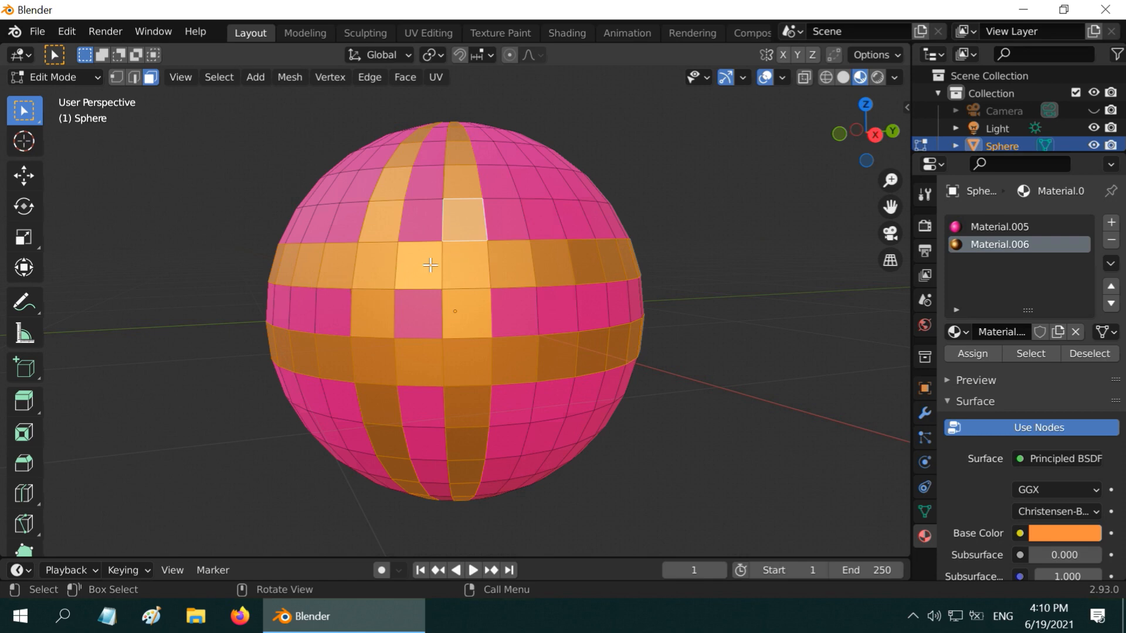
{"action": "mouse_move", "coordinate": [422, 229]}
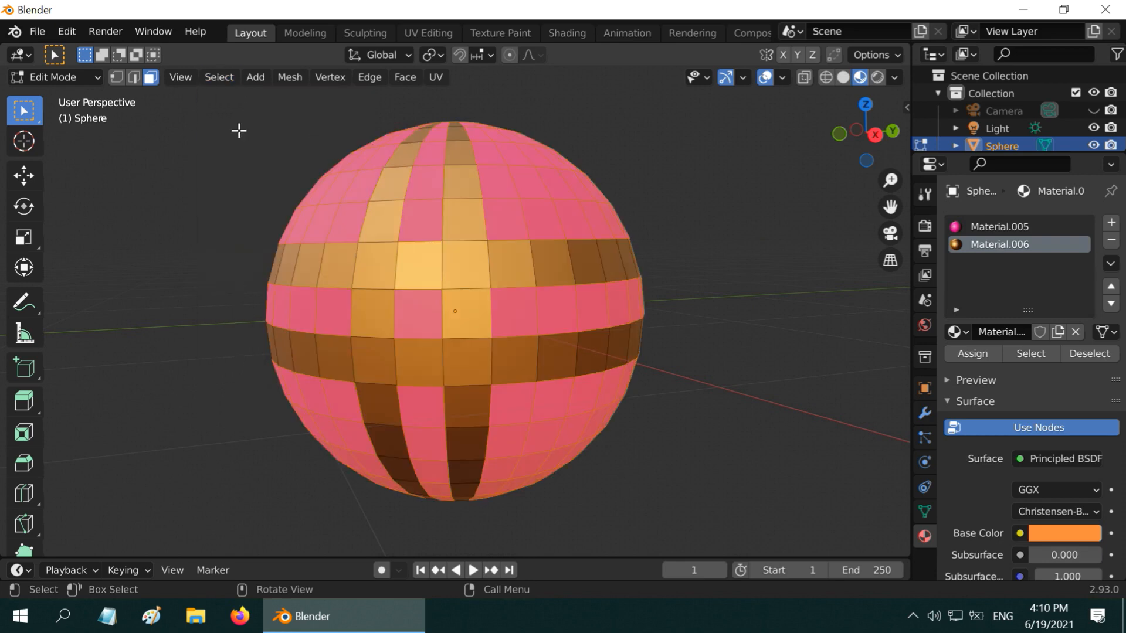
- Extrude the orange bands outward along normals and shade the sphere smooth in Object Mode
{"action": "left_click", "coordinate": [404, 77]}
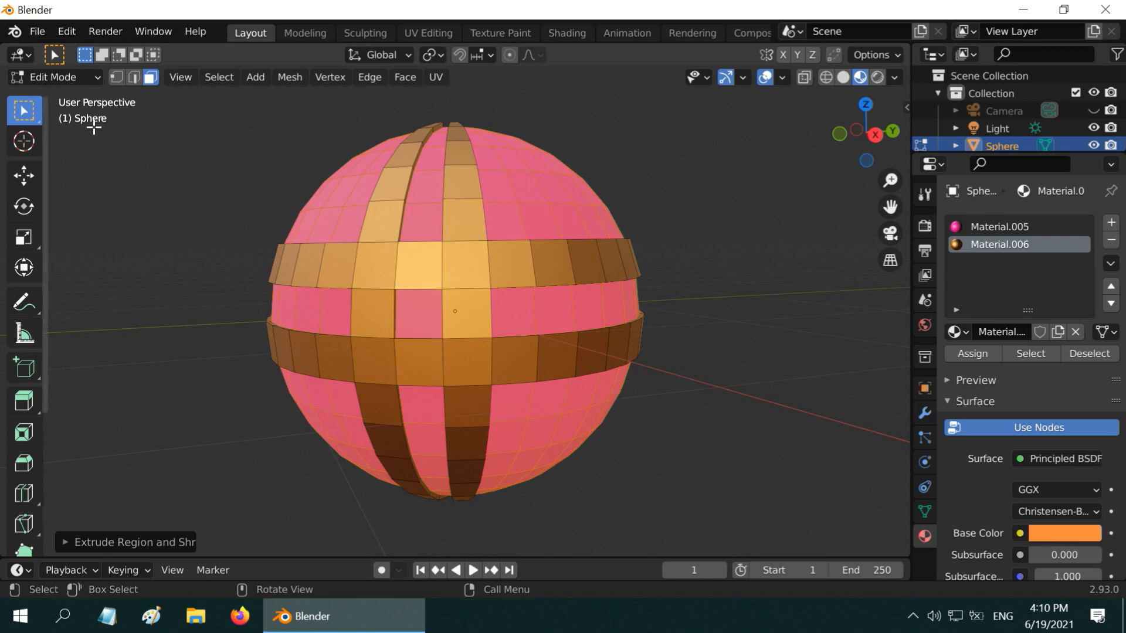
{"action": "key", "text": "Tab"}
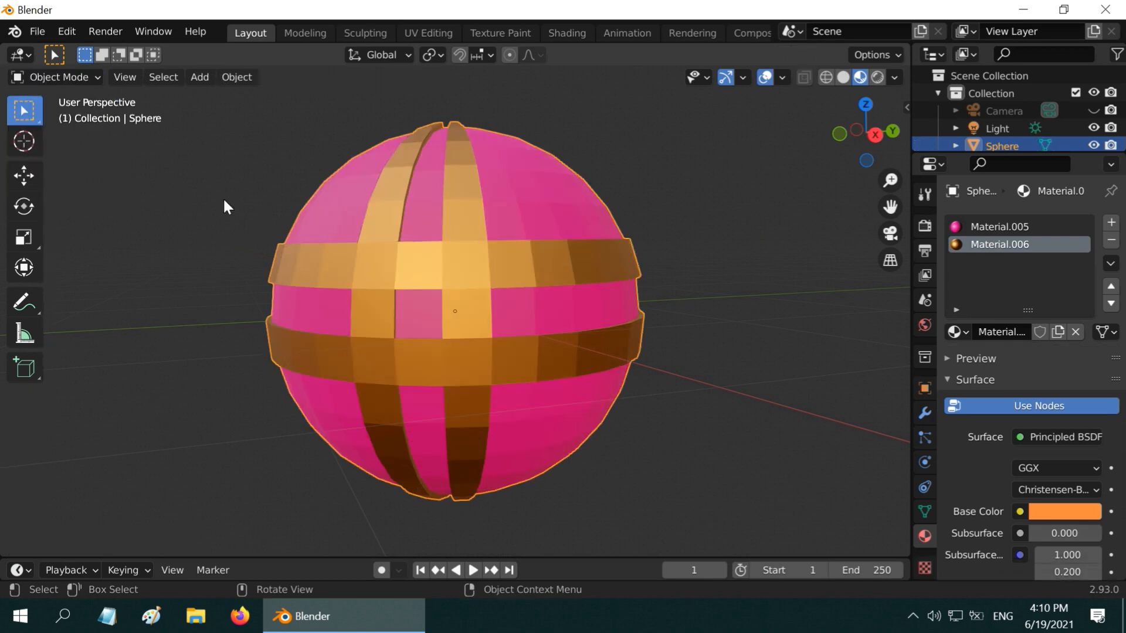
{"action": "left_click", "coordinate": [236, 77]}
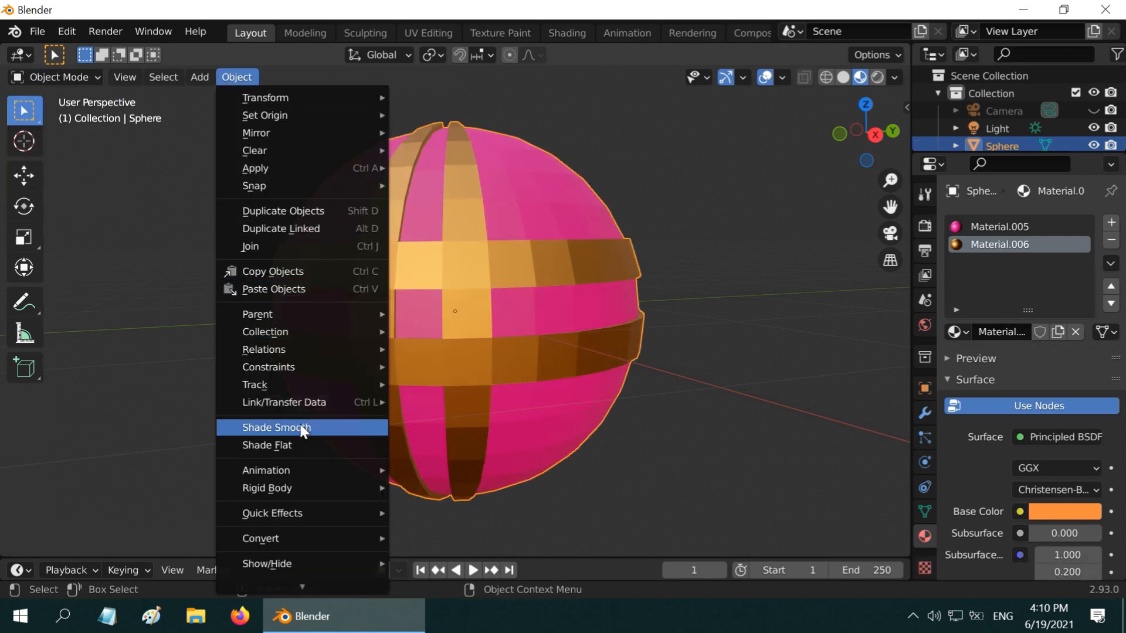
{"action": "left_click", "coordinate": [275, 427]}
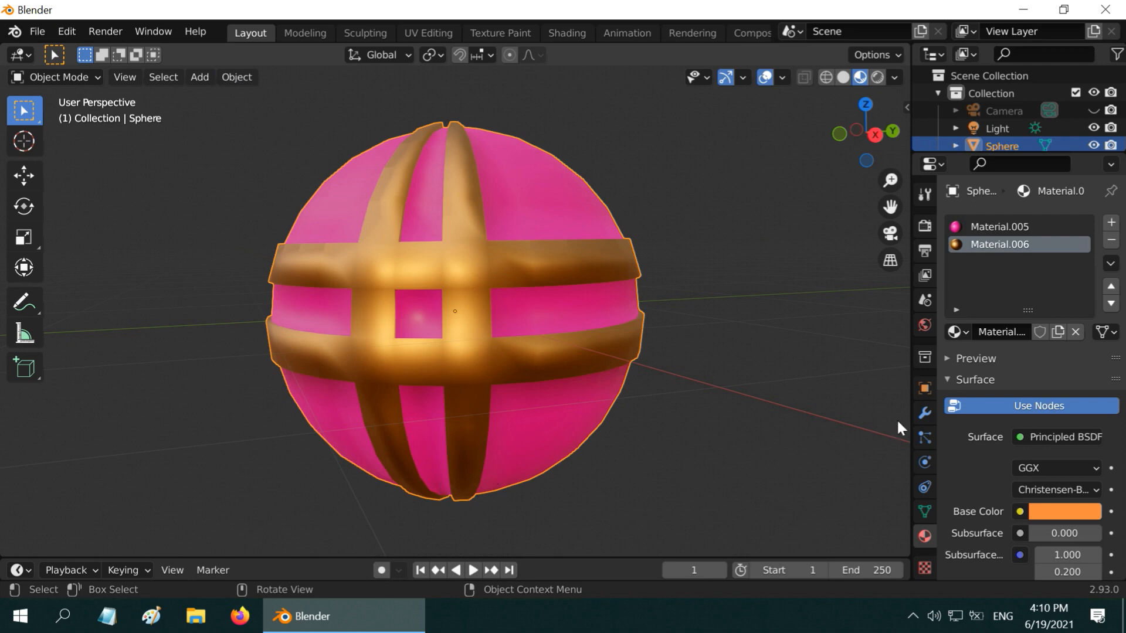
{"action": "left_click", "coordinate": [1027, 226]}
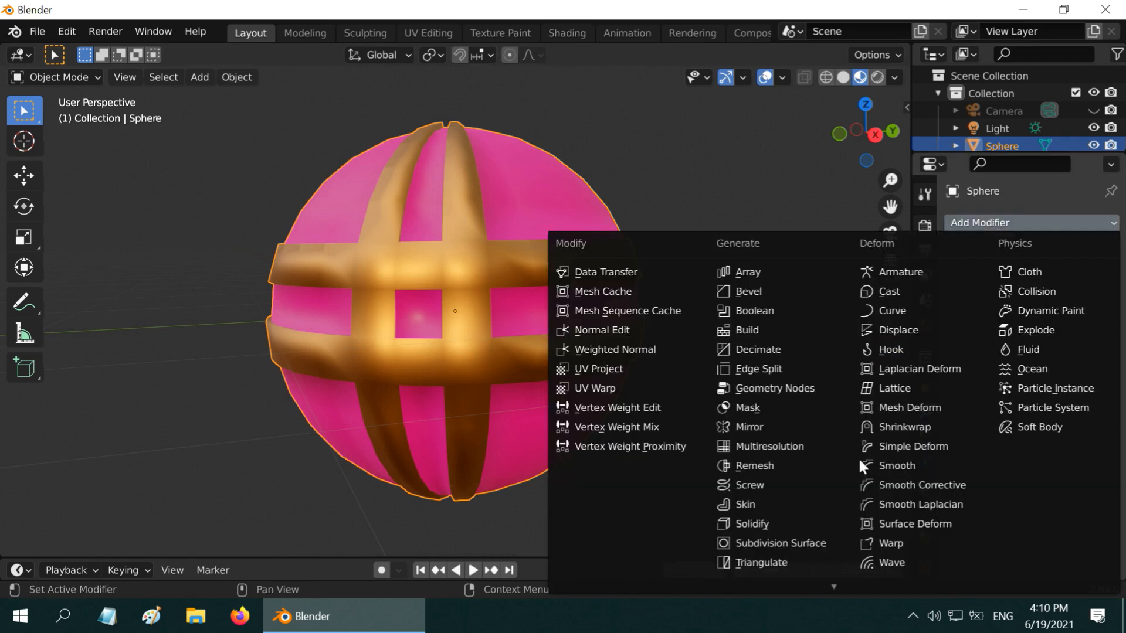
- Add a Subdivision Surface modifier at level 3 and deselect the sphere to view the result
{"action": "left_click", "coordinate": [781, 546]}
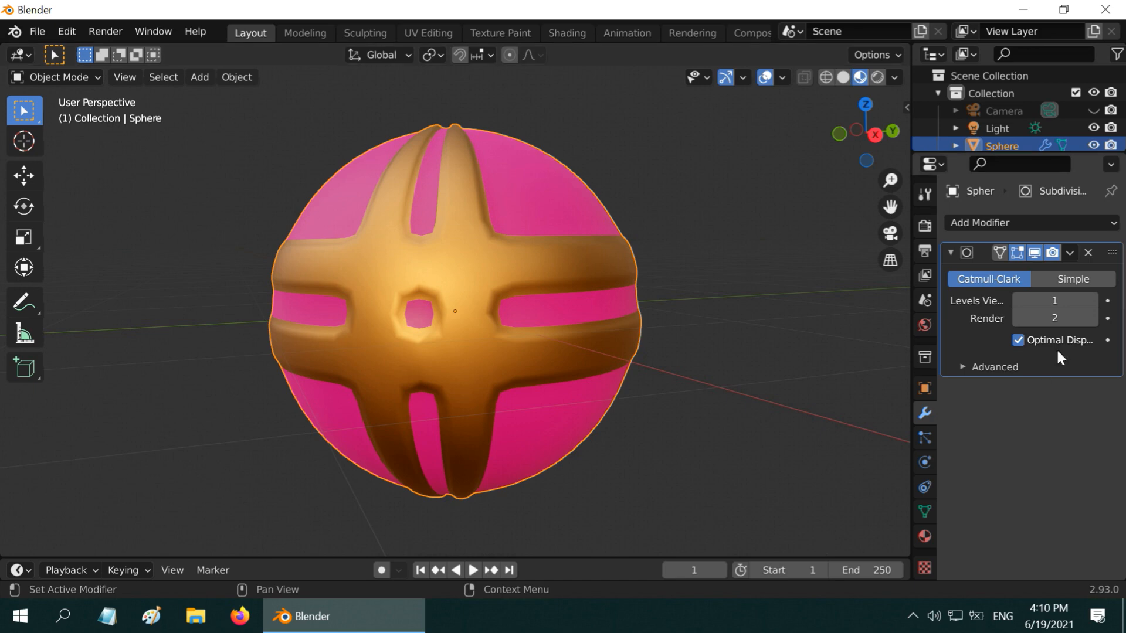
{"action": "left_click", "coordinate": [1091, 300]}
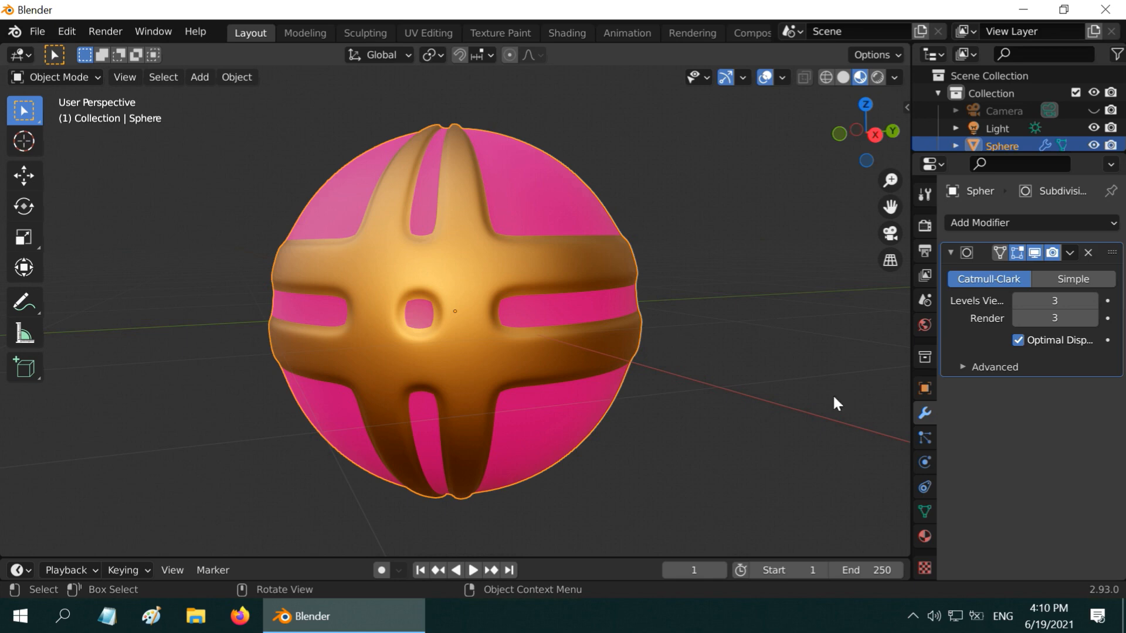
{"action": "left_click", "coordinate": [786, 494]}
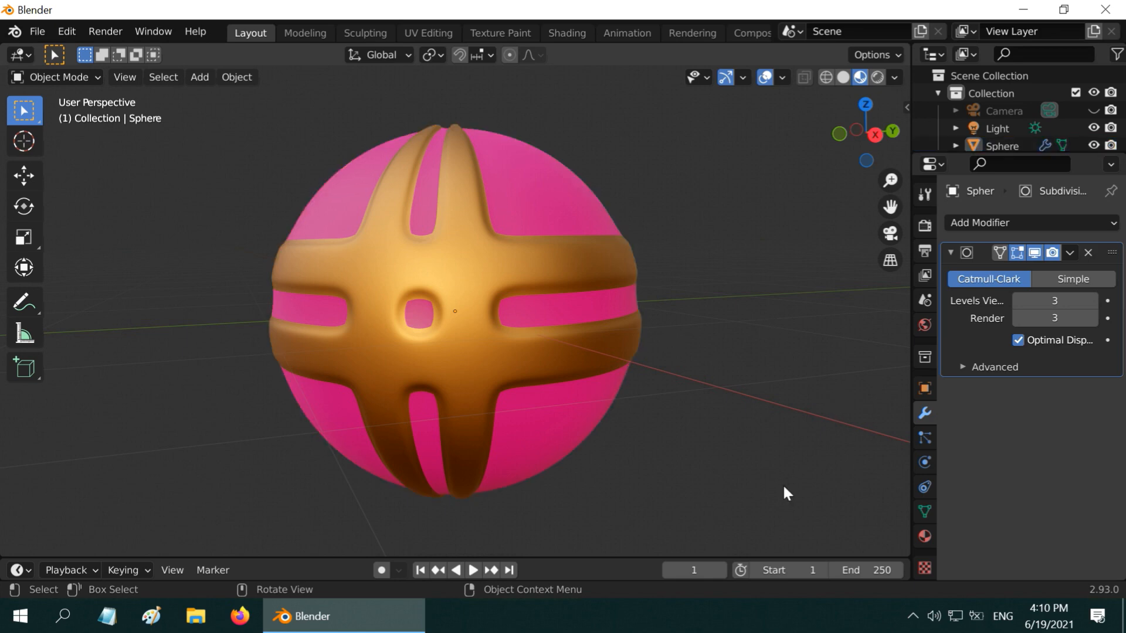